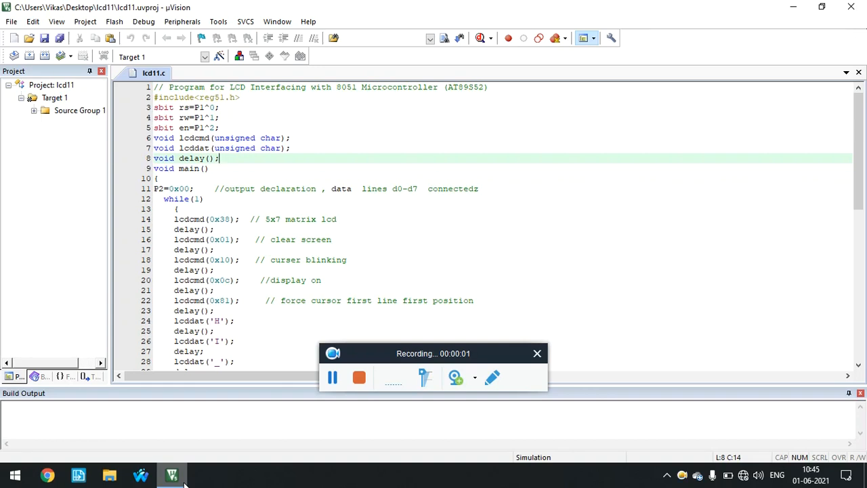
{"action": "mouse_move", "coordinate": [162, 116]}
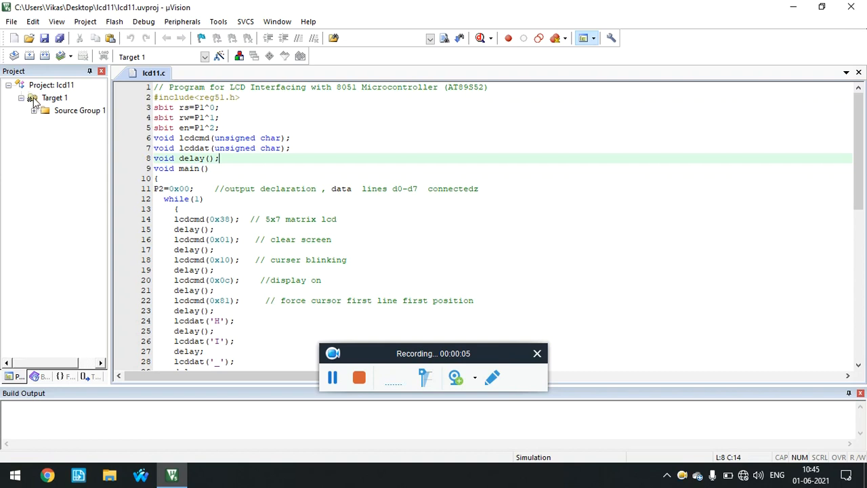
- Set Target 1 options to an 11.0592 MHz crystal and enable Create HEX File
{"action": "right_click", "coordinate": [53, 97]}
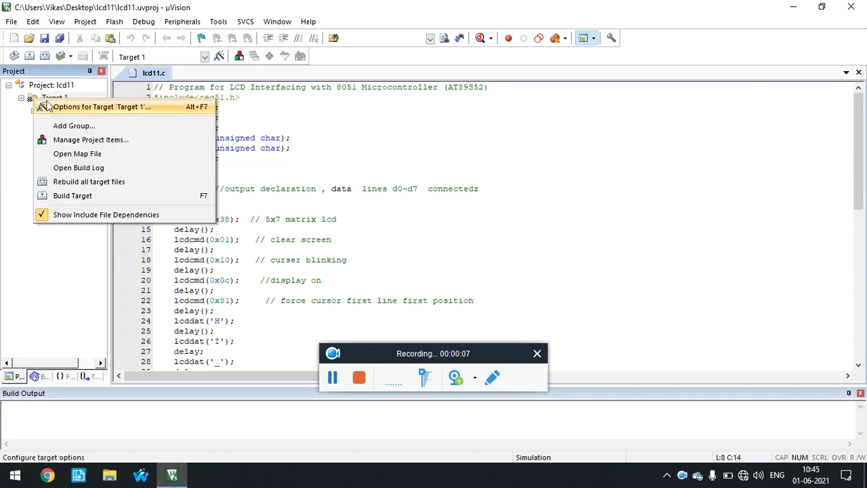
{"action": "mouse_move", "coordinate": [83, 109]}
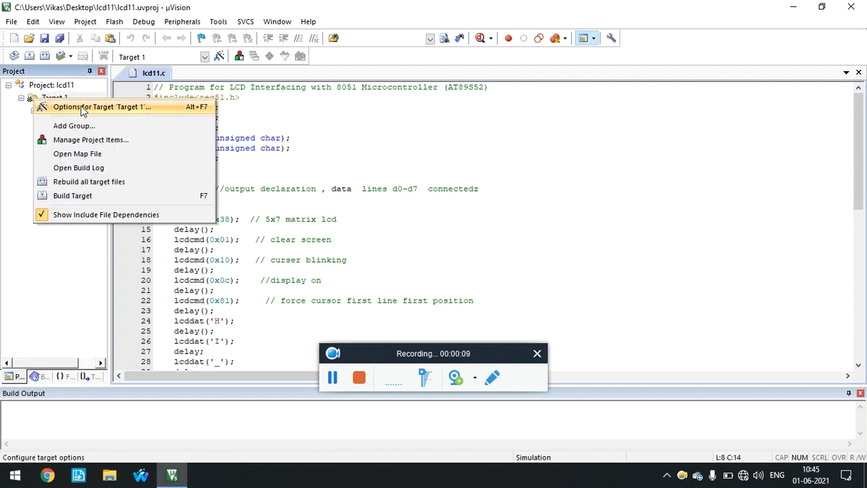
{"action": "left_click", "coordinate": [102, 106]}
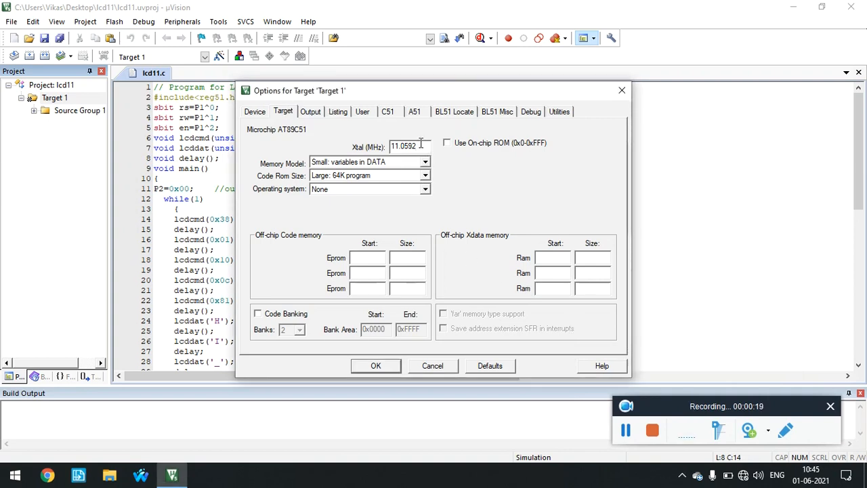
{"action": "left_click", "coordinate": [409, 145]}
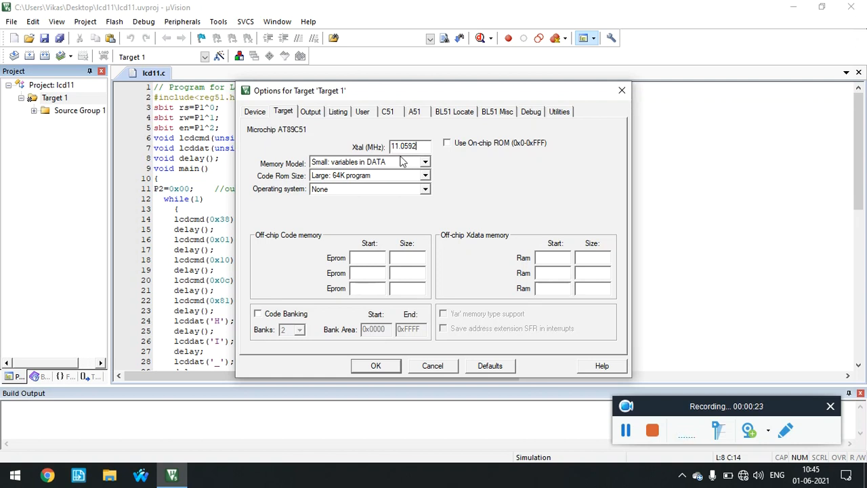
{"action": "mouse_move", "coordinate": [314, 122]}
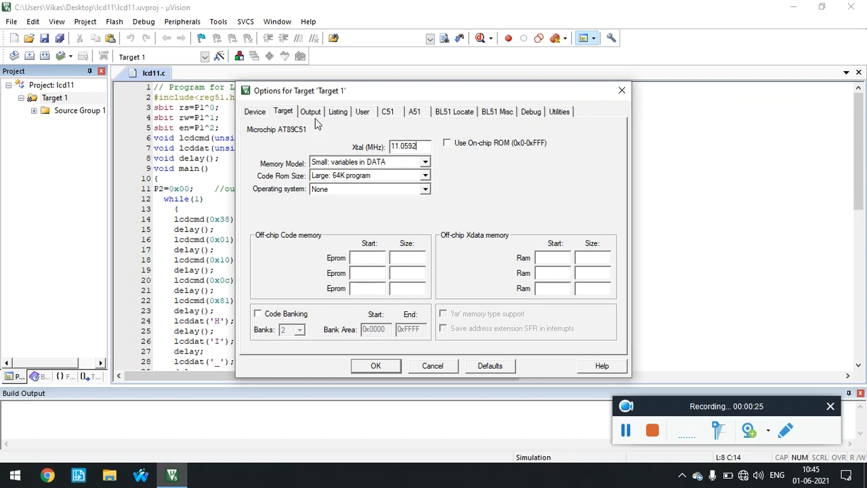
{"action": "left_click", "coordinate": [310, 111]}
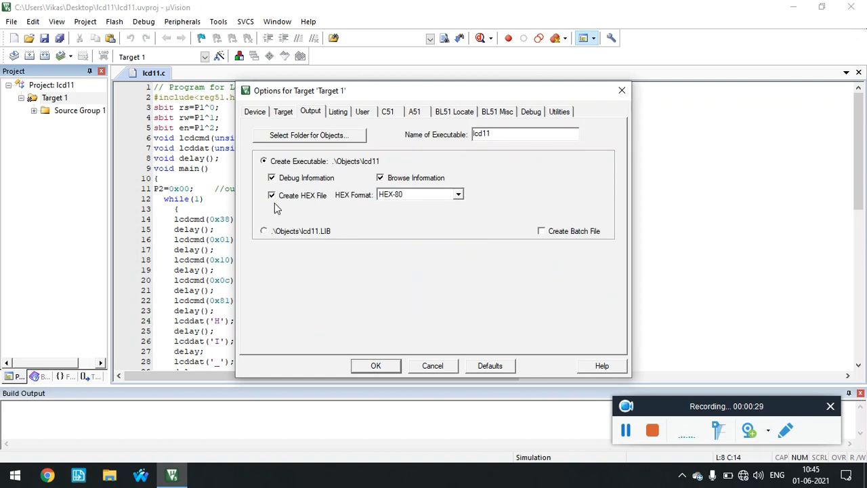
{"action": "mouse_move", "coordinate": [371, 347]}
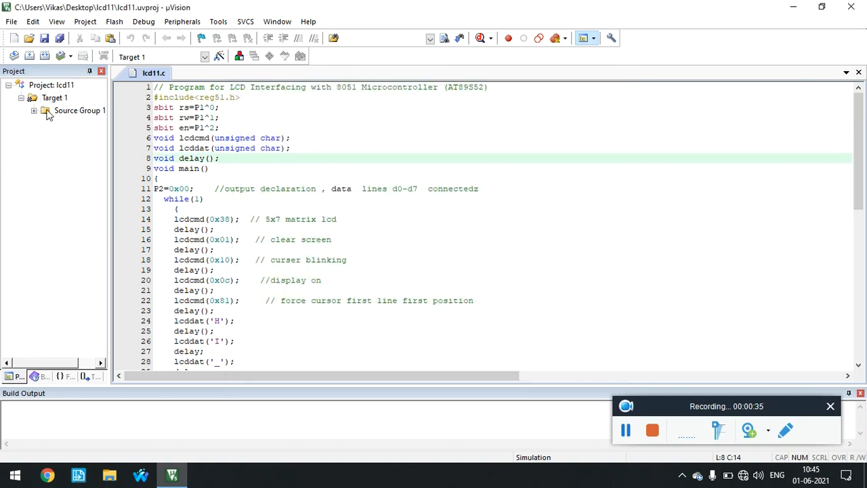
{"action": "mouse_move", "coordinate": [25, 120]}
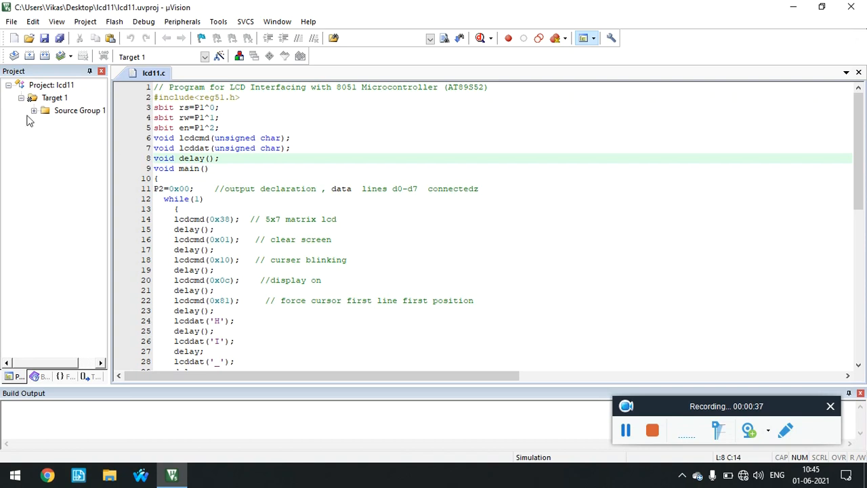
{"action": "mouse_move", "coordinate": [97, 140]}
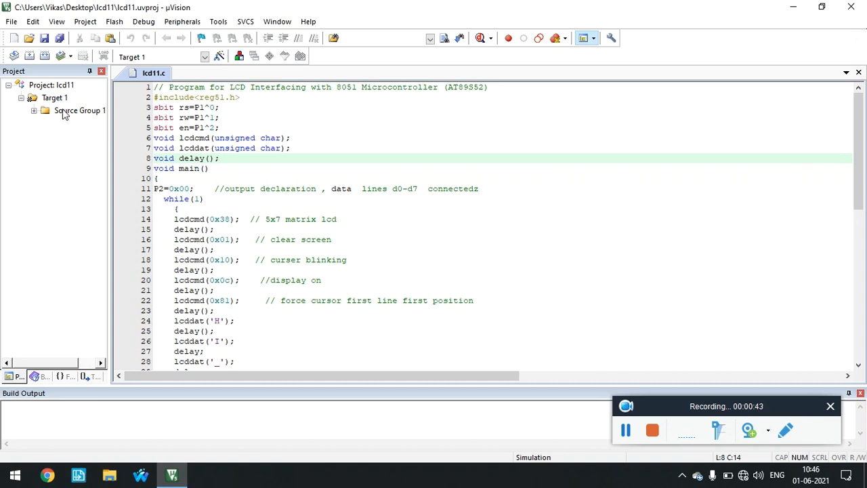
- Add the existing lcd11.c file to Source Group 1 and close the file picker
{"action": "right_click", "coordinate": [80, 111]}
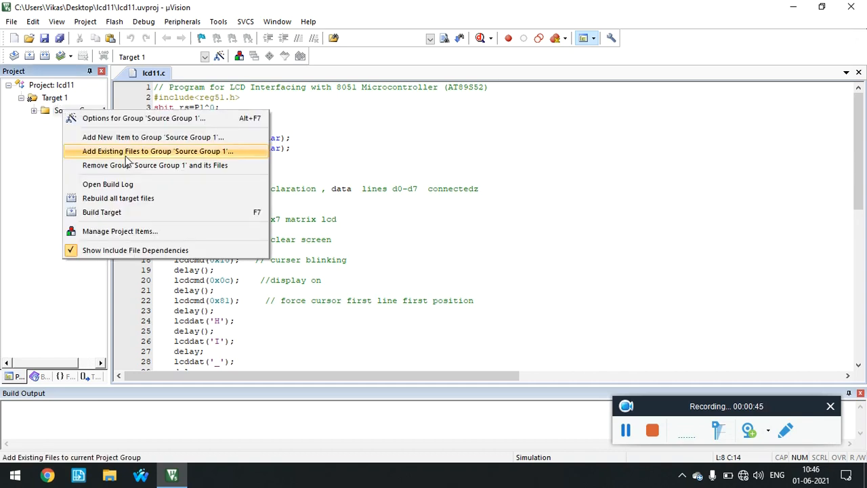
{"action": "mouse_move", "coordinate": [130, 156]}
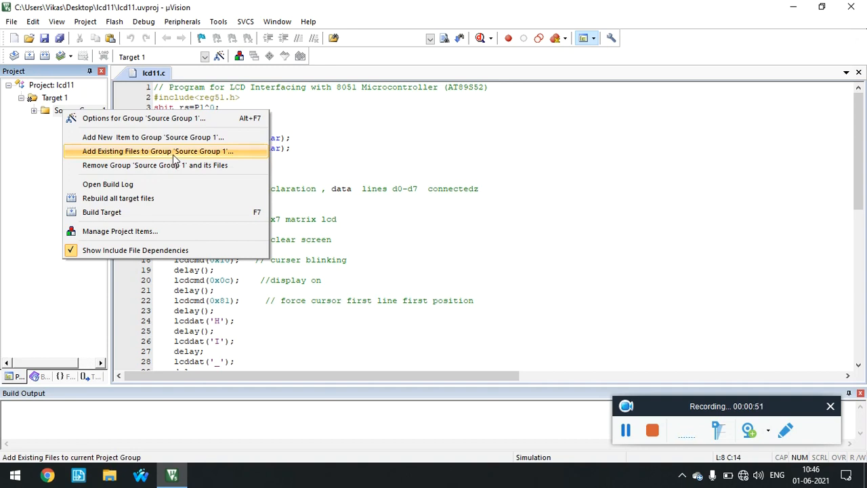
{"action": "left_click", "coordinate": [157, 151]}
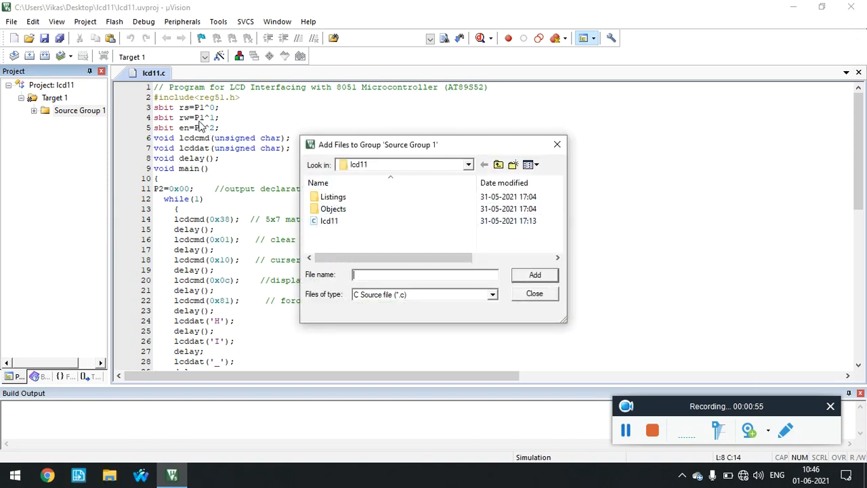
{"action": "mouse_move", "coordinate": [351, 246]}
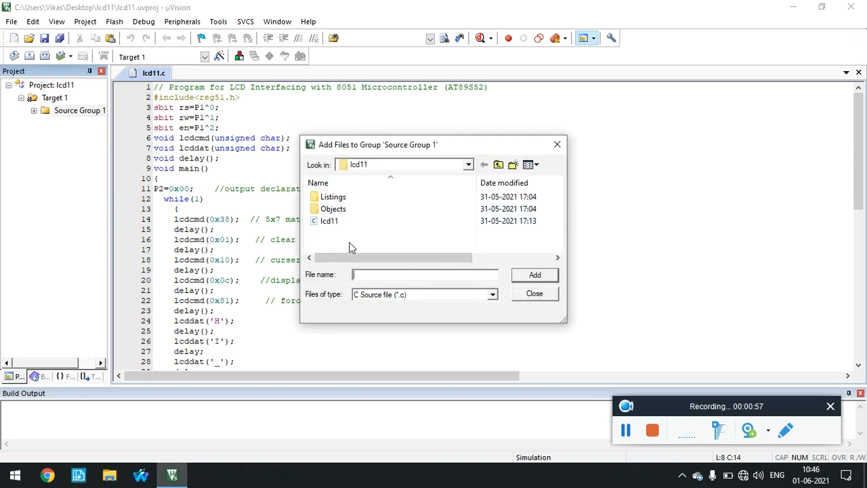
{"action": "mouse_move", "coordinate": [271, 168]}
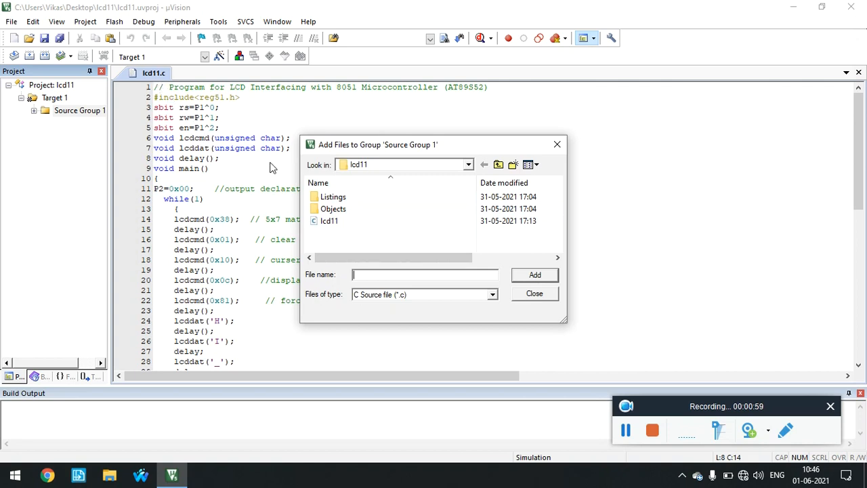
{"action": "left_click", "coordinate": [331, 221]}
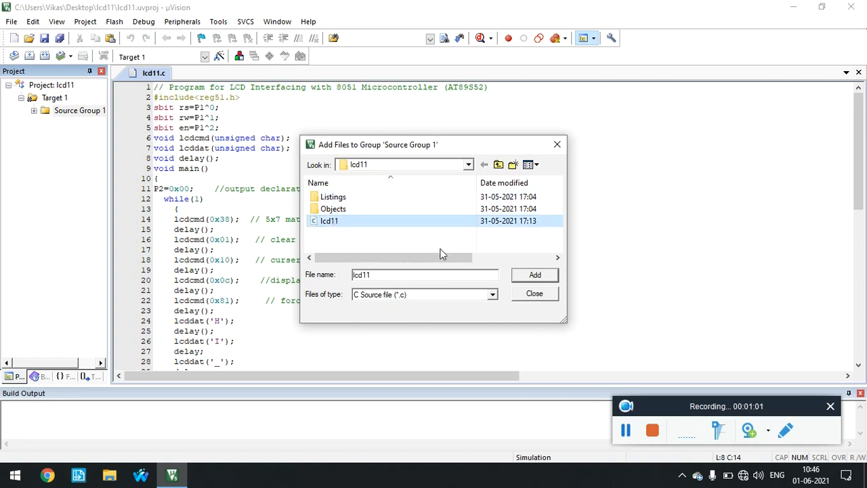
{"action": "mouse_move", "coordinate": [444, 306]}
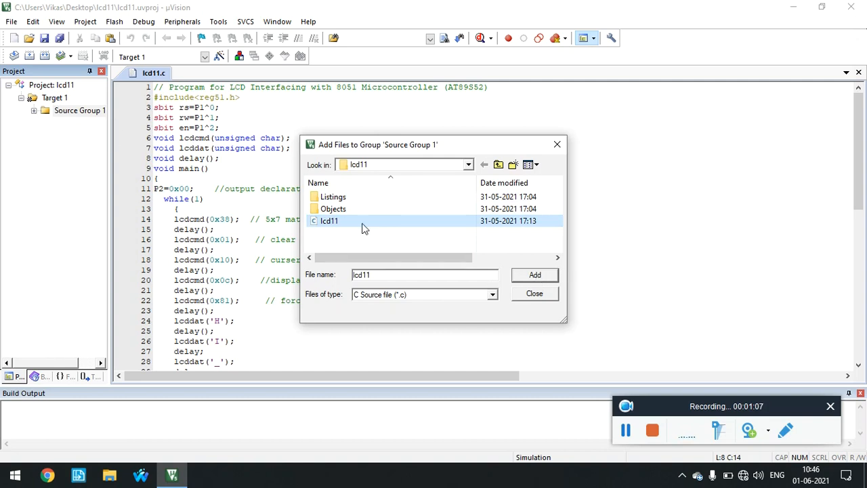
{"action": "mouse_move", "coordinate": [533, 294]}
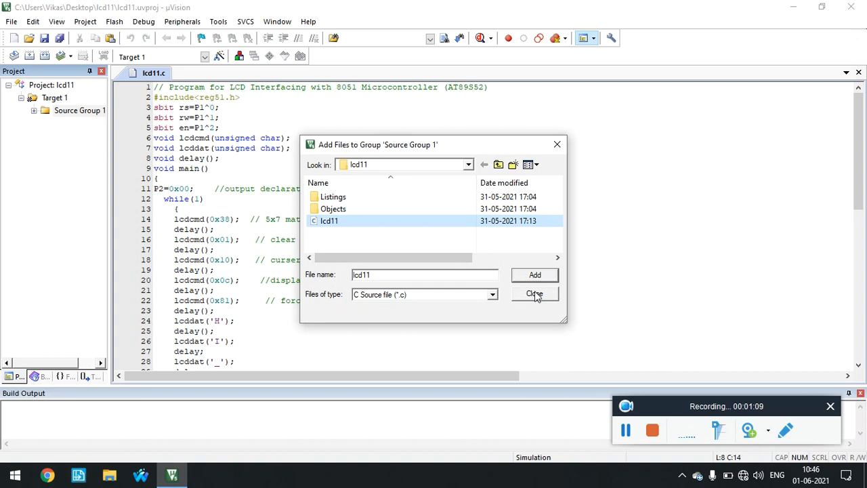
{"action": "left_click", "coordinate": [534, 293]}
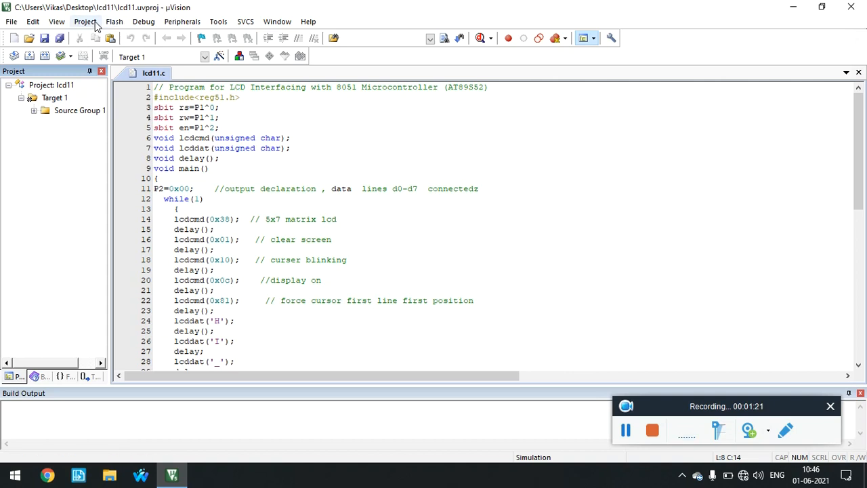
- Build the target from the Project menu, producing lcd11.hex with 0 errors
{"action": "left_click", "coordinate": [87, 20]}
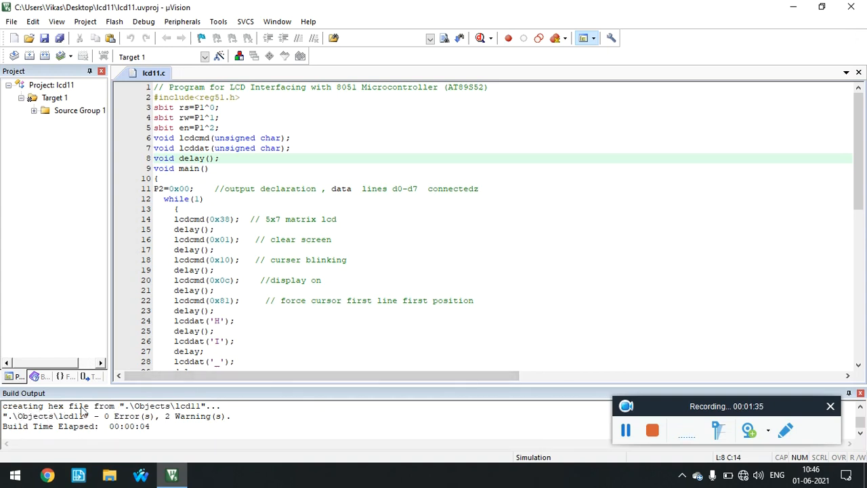
{"action": "mouse_move", "coordinate": [192, 426]}
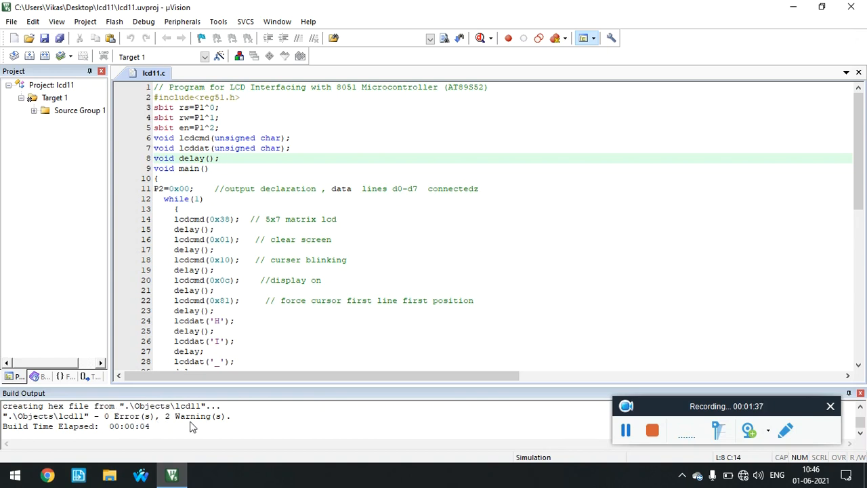
{"action": "mouse_move", "coordinate": [184, 428]}
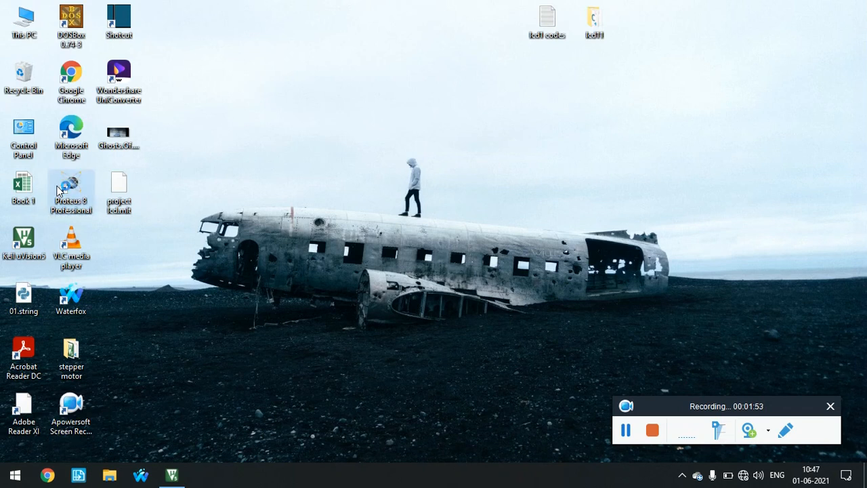
{"action": "mouse_move", "coordinate": [57, 190]}
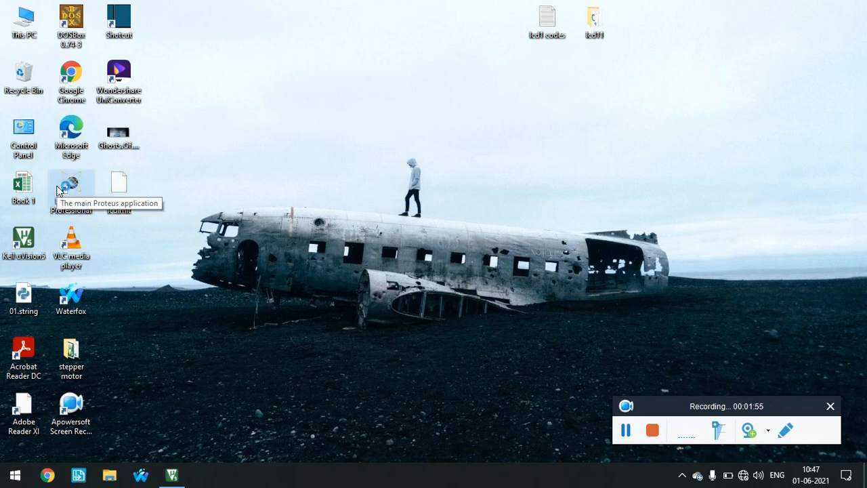
- Launch Proteus 8 Professional and start a New Project from the home page
{"action": "double_click", "coordinate": [71, 187]}
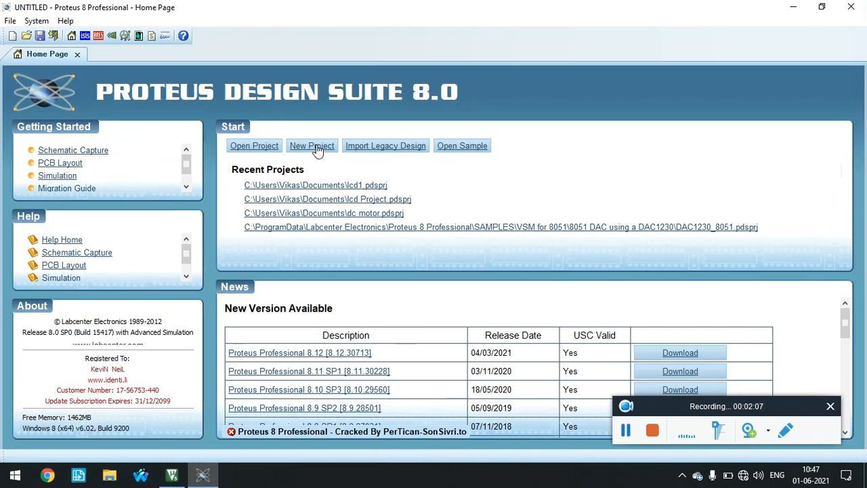
{"action": "left_click", "coordinate": [312, 146]}
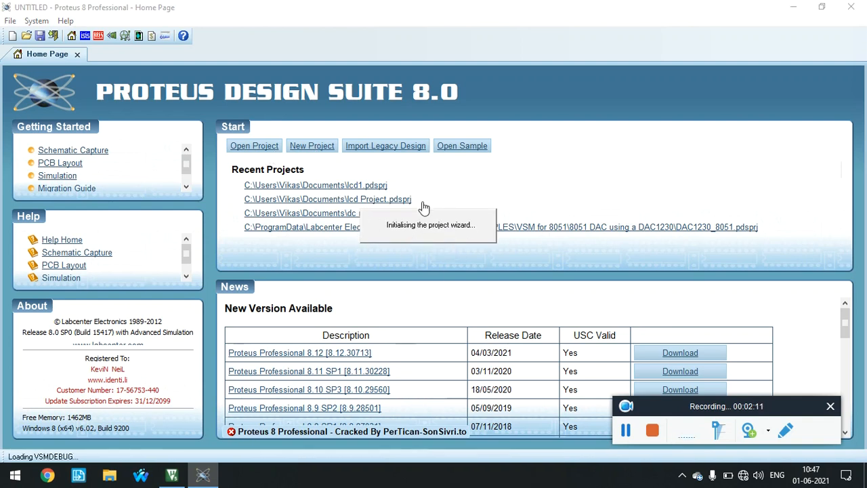
{"action": "mouse_move", "coordinate": [360, 184]}
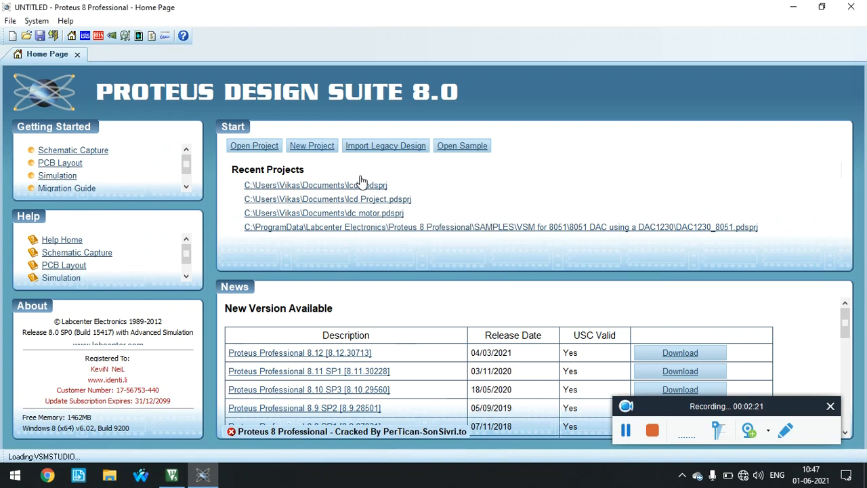
- Name the new project lcd11 and choose a schematic from the DEFAULT template
{"action": "left_click", "coordinate": [312, 145]}
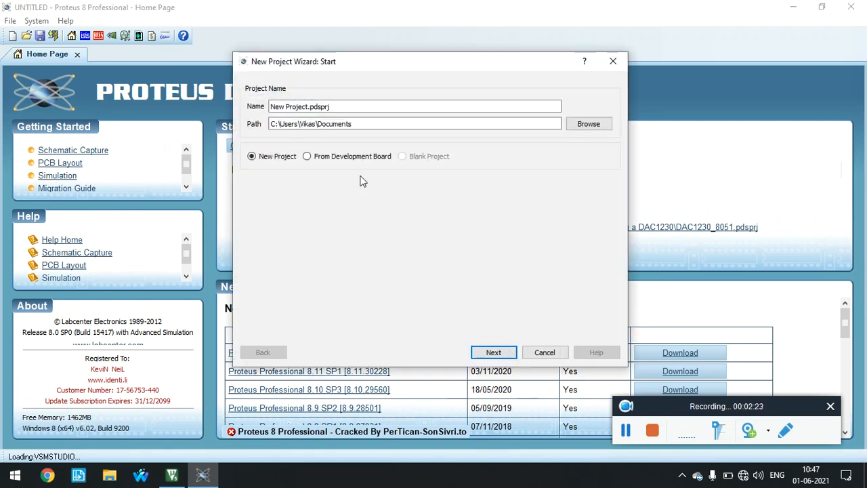
{"action": "left_click", "coordinate": [309, 106]}
{"action": "type", "text": "lcd11"}
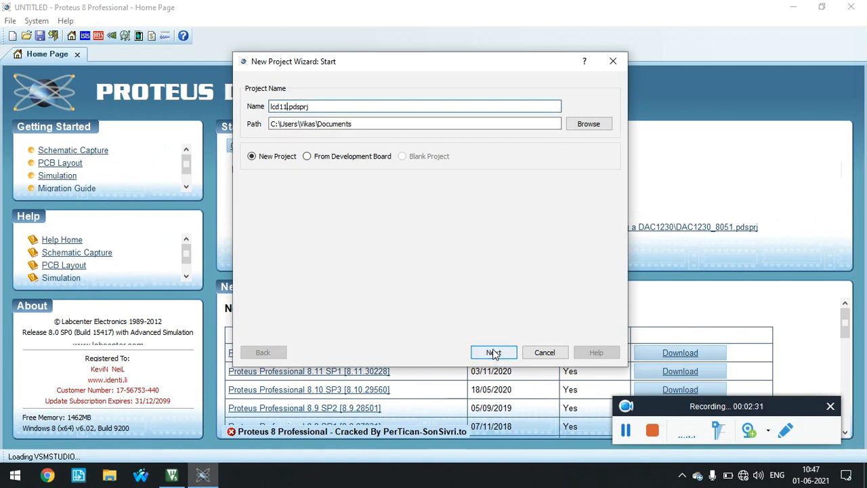
{"action": "left_click", "coordinate": [494, 352]}
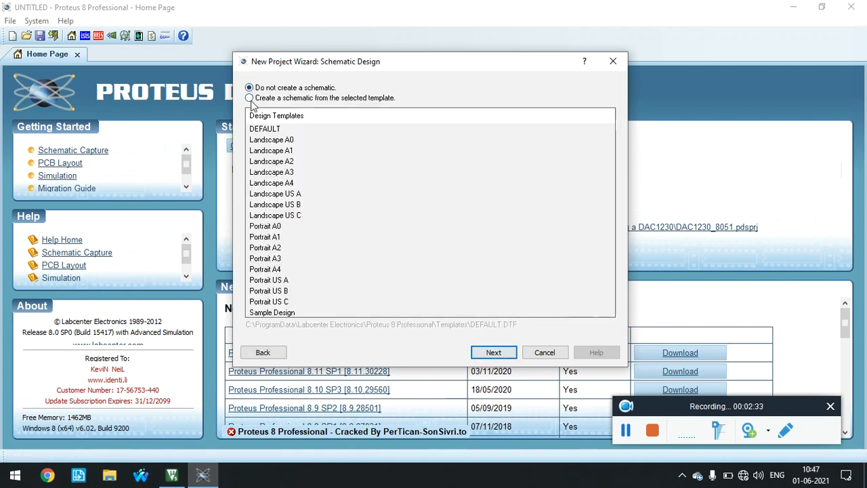
{"action": "left_click", "coordinate": [249, 98]}
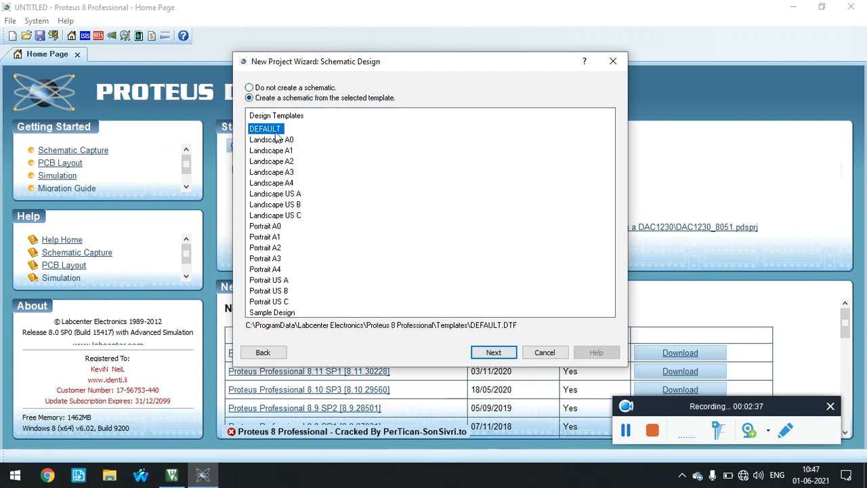
{"action": "mouse_move", "coordinate": [431, 235]}
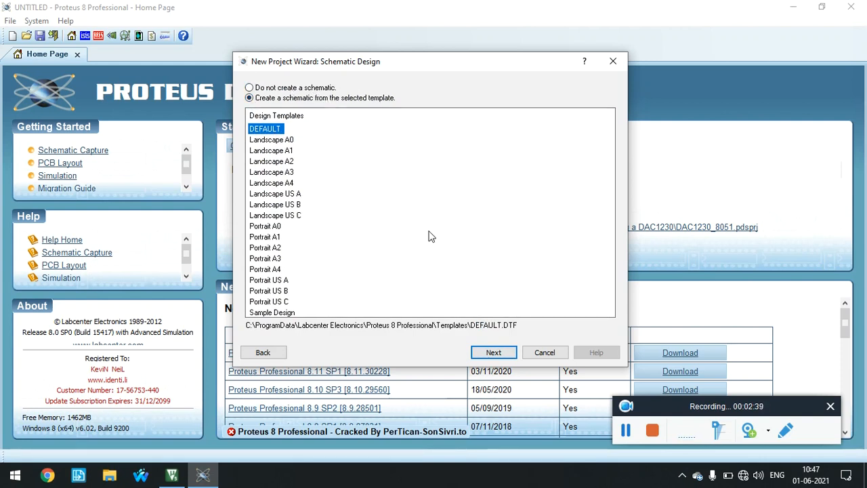
- Choose a PCB layout from the DEFAULT template and finish the wizard
{"action": "left_click", "coordinate": [493, 353]}
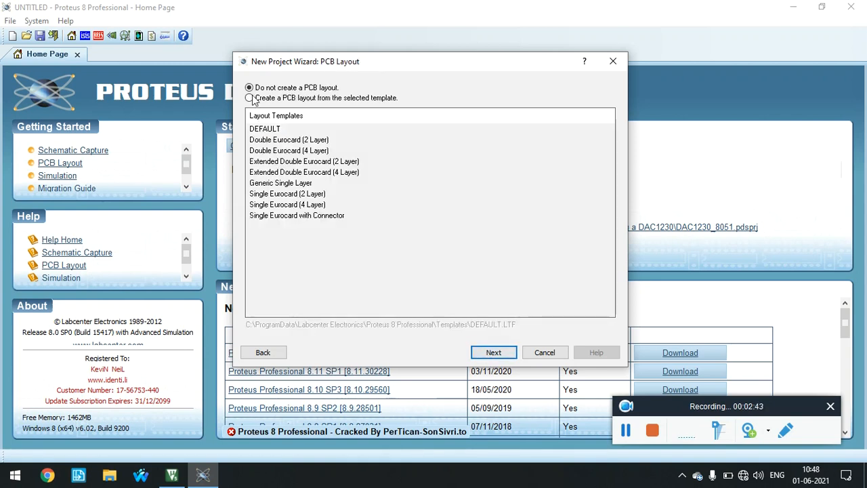
{"action": "left_click", "coordinate": [249, 98]}
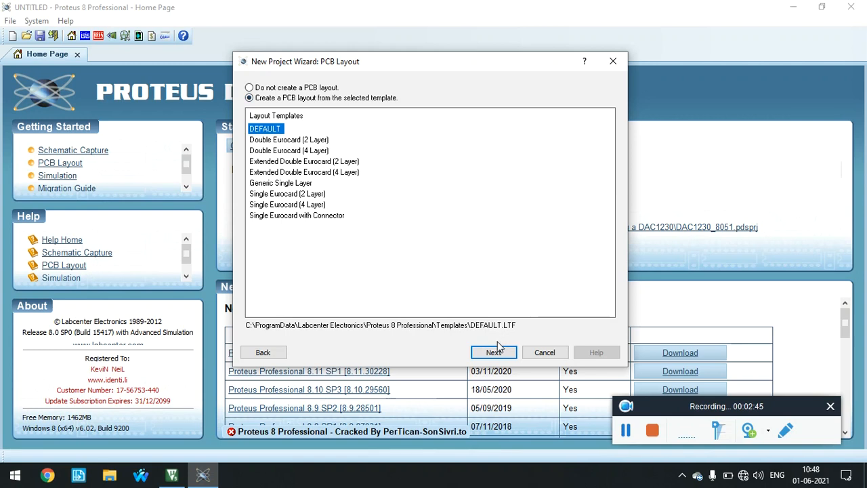
{"action": "left_click", "coordinate": [493, 353]}
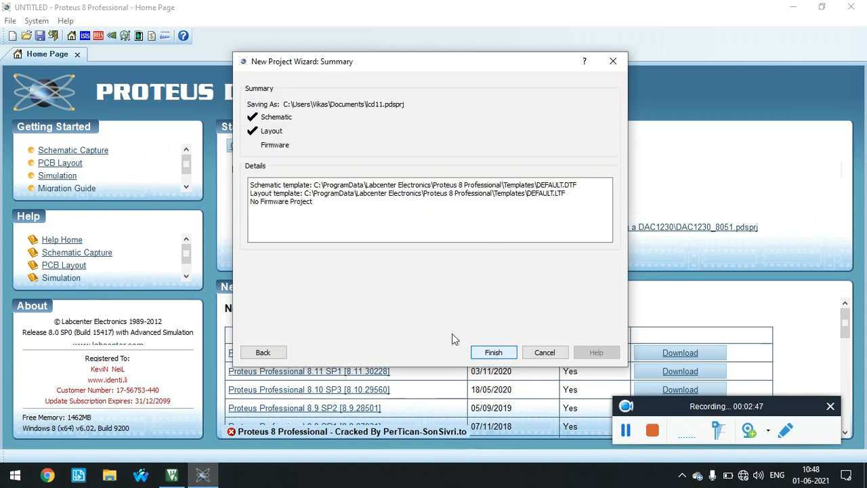
{"action": "left_click", "coordinate": [494, 352]}
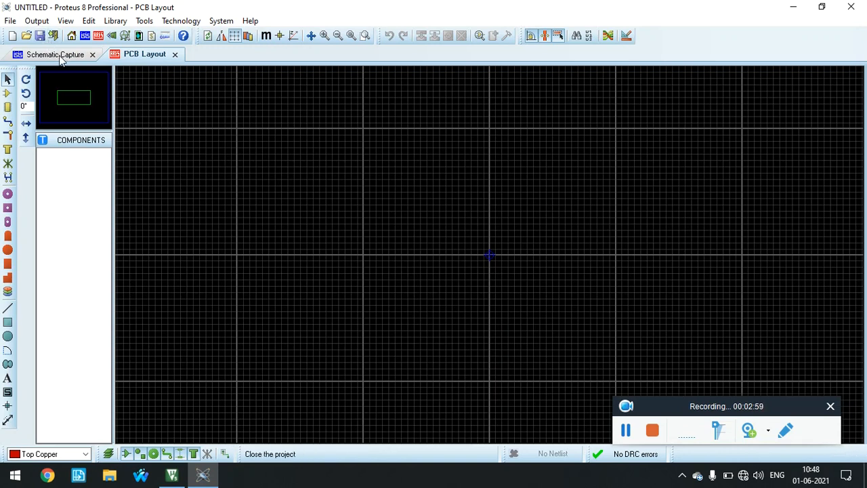
- In Schematic Capture, search the parts library for 80c51 and add the 80C51
{"action": "left_click", "coordinate": [54, 54]}
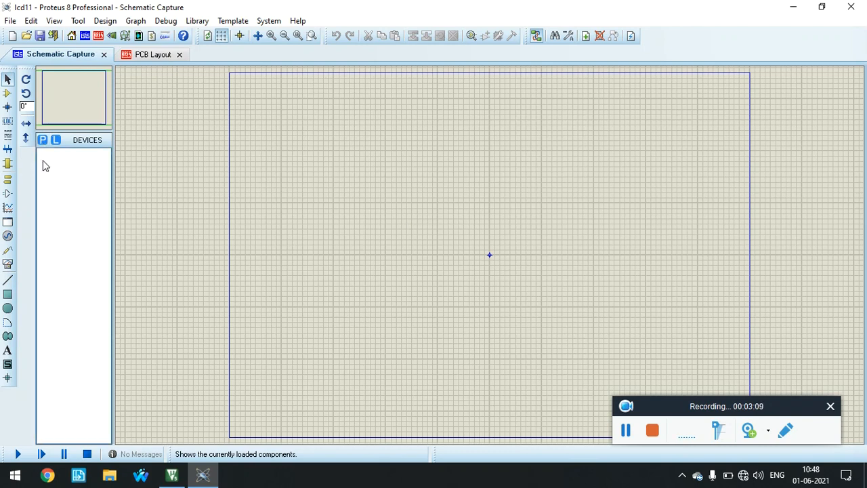
{"action": "left_click", "coordinate": [43, 139]}
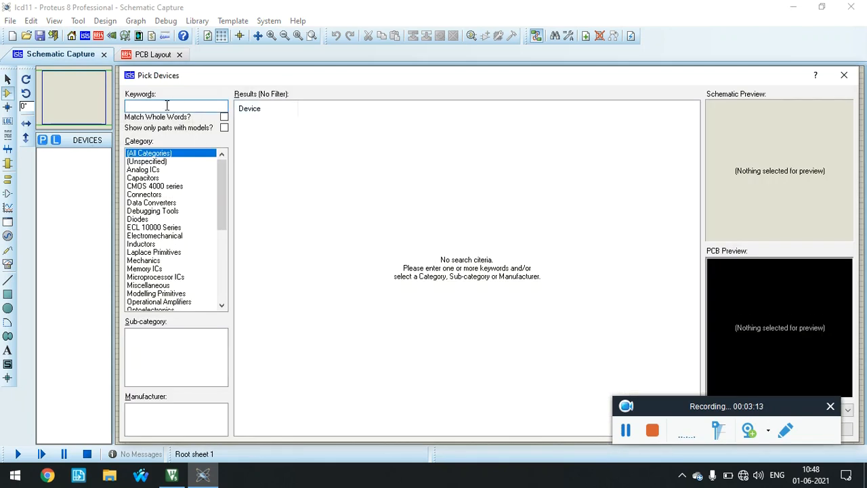
{"action": "type", "text": "805"}
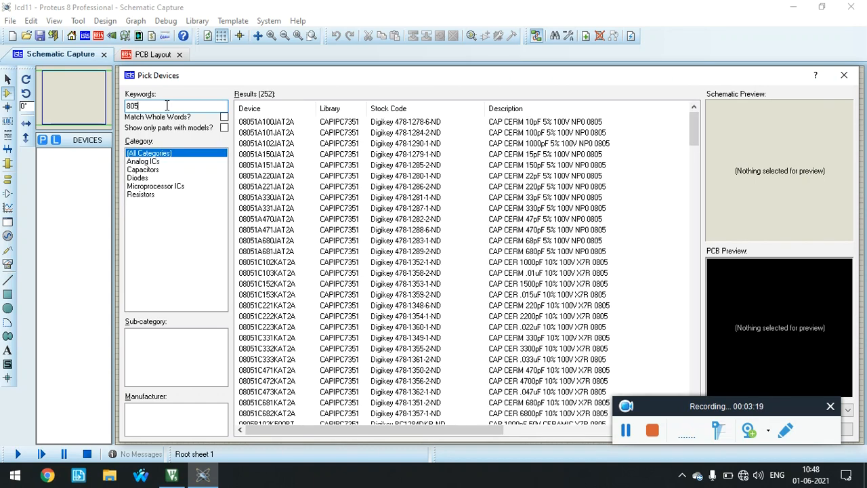
{"action": "type", "text": "80c51"}
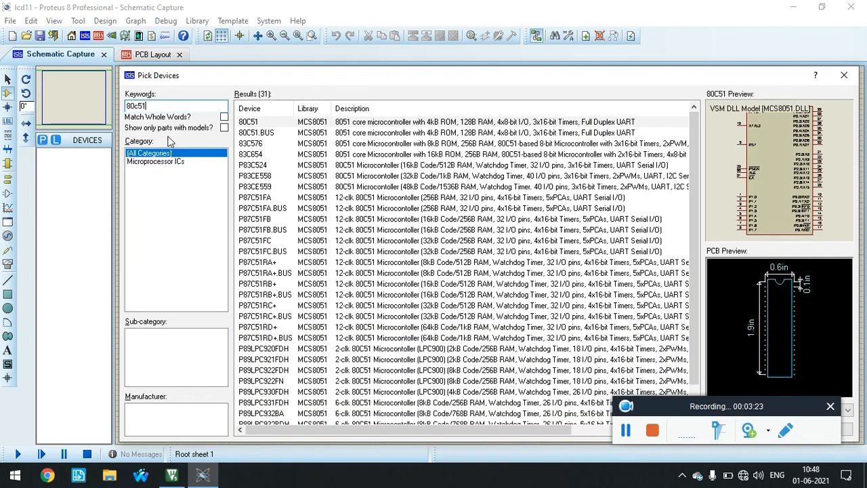
{"action": "mouse_move", "coordinate": [92, 125]}
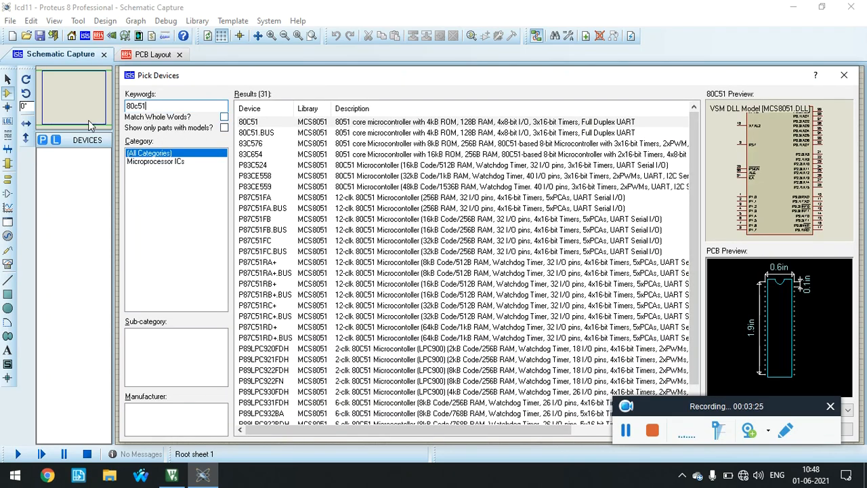
{"action": "mouse_move", "coordinate": [138, 117]}
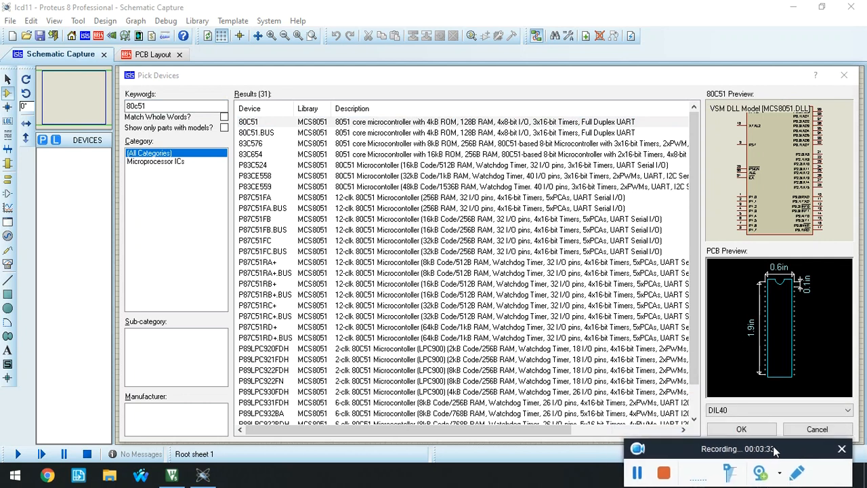
{"action": "mouse_move", "coordinate": [741, 428]}
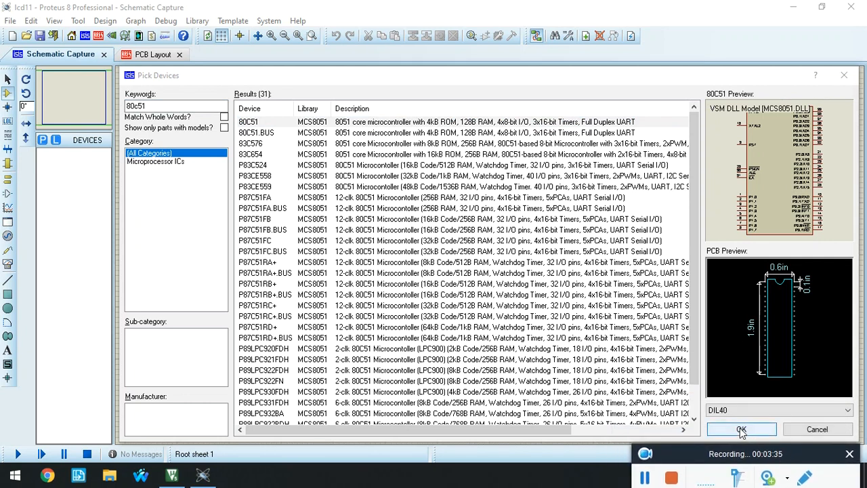
{"action": "left_click", "coordinate": [741, 428]}
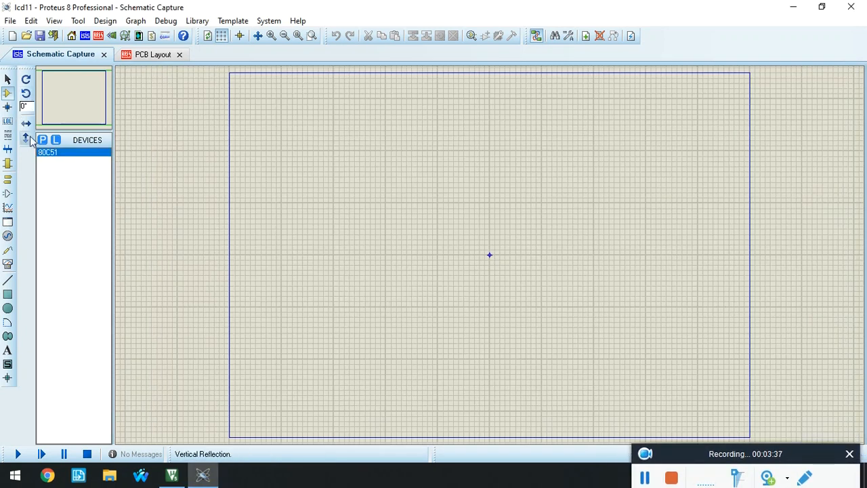
- Search the library for lcd and add the LM016L 16x2 alphanumeric LCD
{"action": "left_click", "coordinate": [44, 140]}
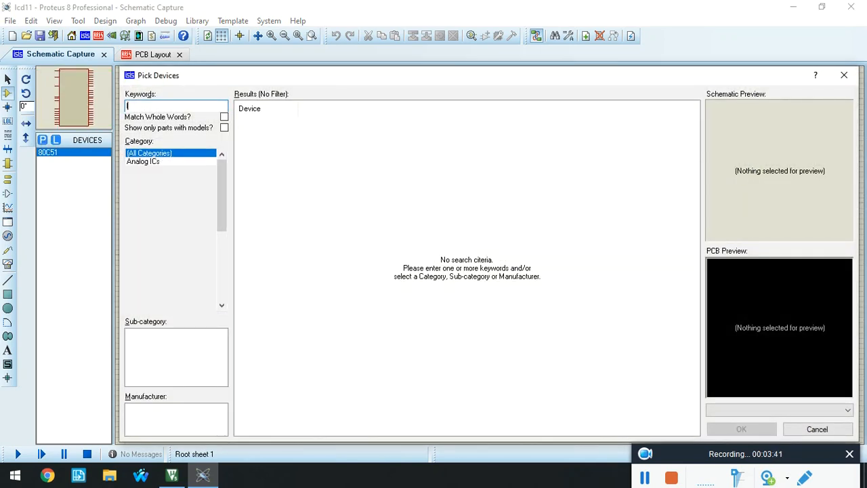
{"action": "type", "text": "lcd"}
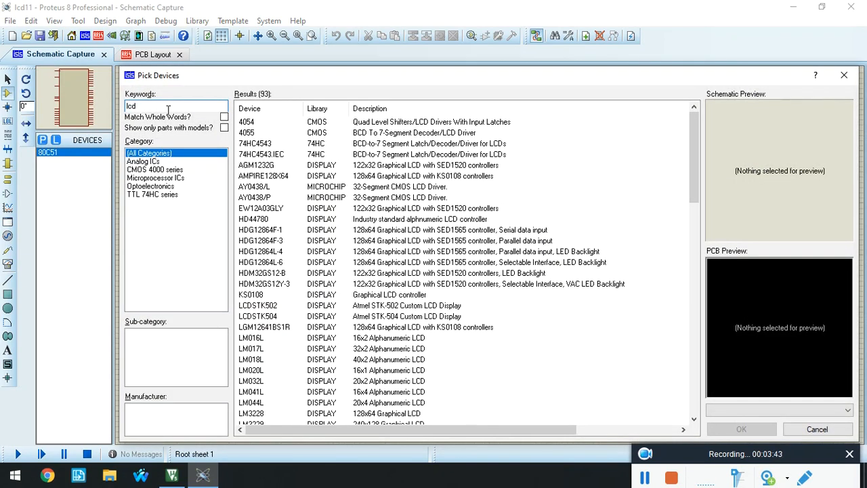
{"action": "mouse_move", "coordinate": [303, 304]}
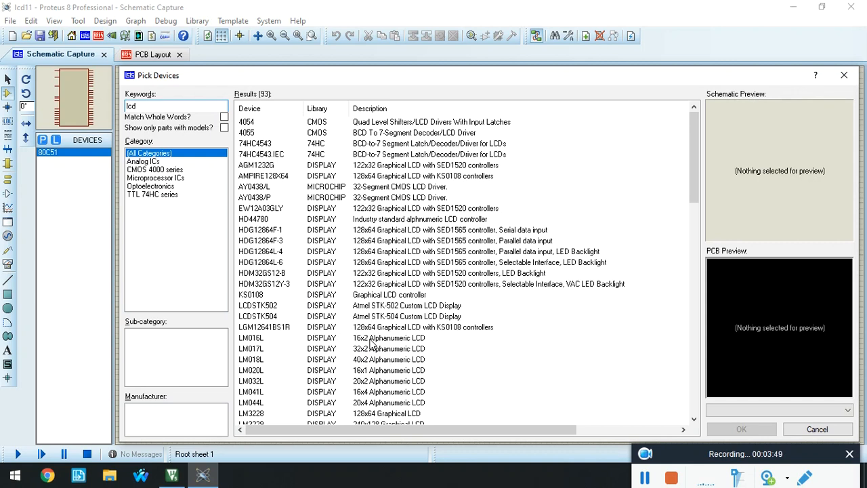
{"action": "left_click", "coordinate": [250, 337]}
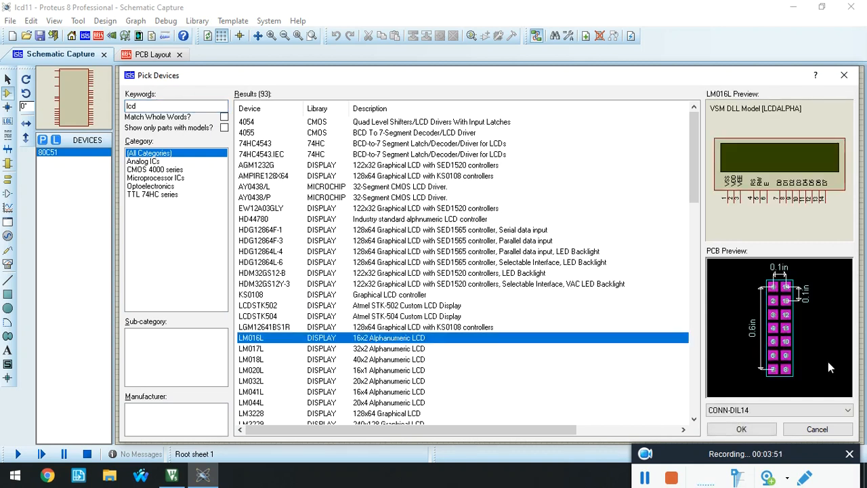
{"action": "left_click", "coordinate": [749, 428]}
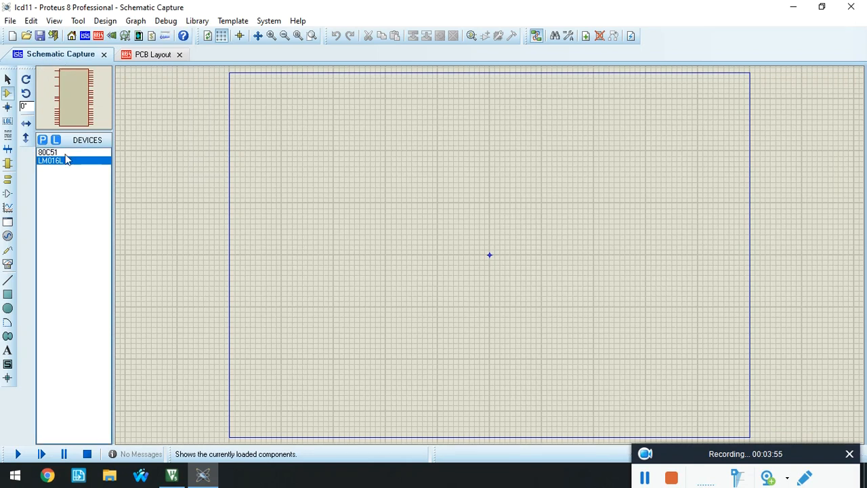
- Place the 80C51 (U1) and LM016L (LCD1) on the sheet and frame both in view
{"action": "left_click", "coordinate": [49, 152]}
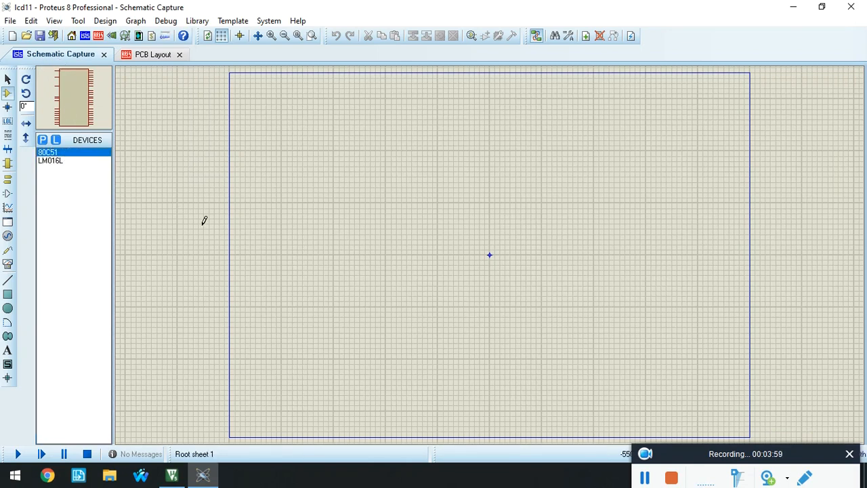
{"action": "mouse_move", "coordinate": [355, 132]}
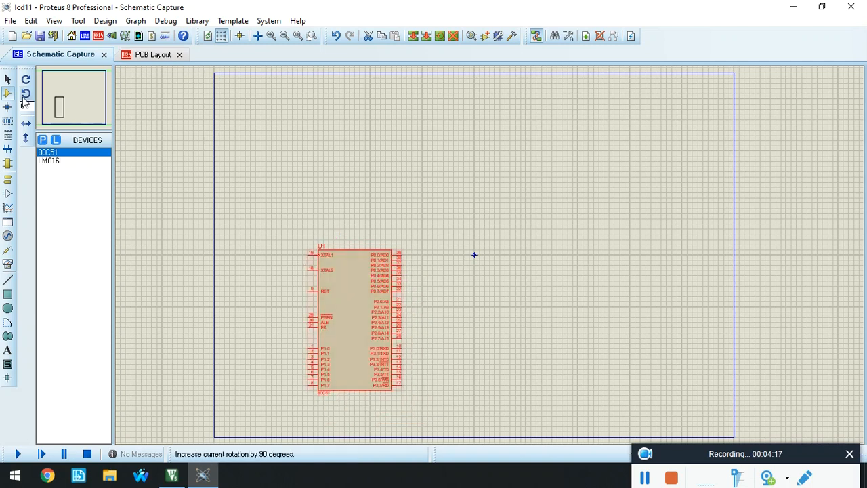
{"action": "left_click", "coordinate": [51, 161]}
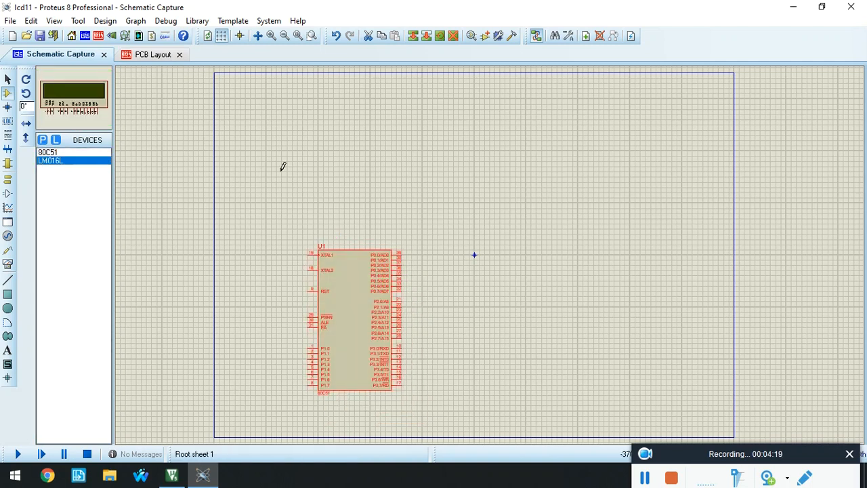
{"action": "mouse_move", "coordinate": [619, 224]}
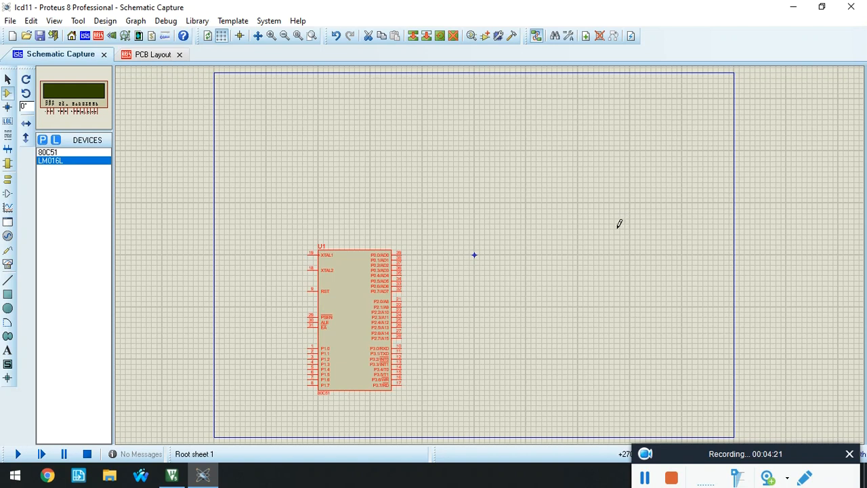
{"action": "mouse_move", "coordinate": [572, 219]}
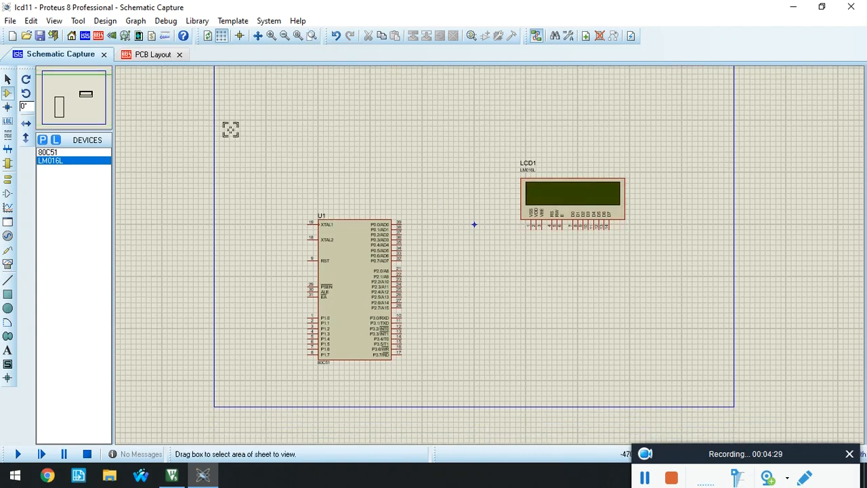
{"action": "mouse_move", "coordinate": [247, 139]}
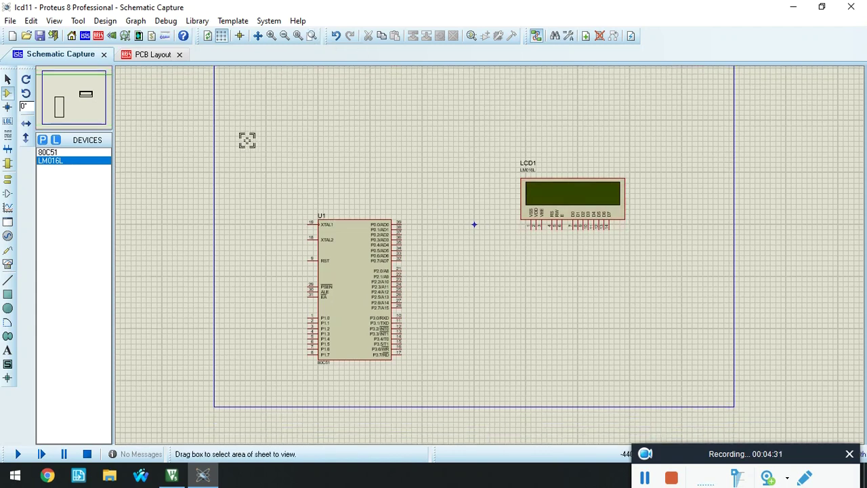
{"action": "left_click_drag", "start_coordinate": [261, 138], "coordinate": [439, 412]}
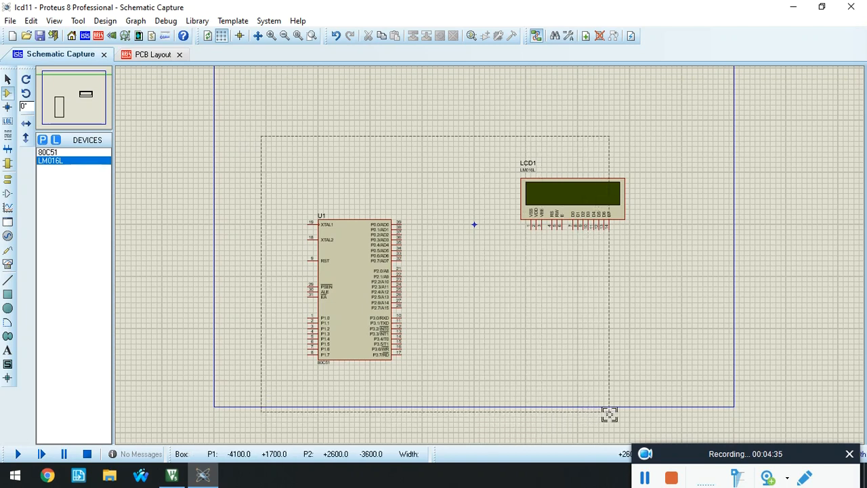
{"action": "left_click_drag", "start_coordinate": [609, 413], "coordinate": [667, 409]}
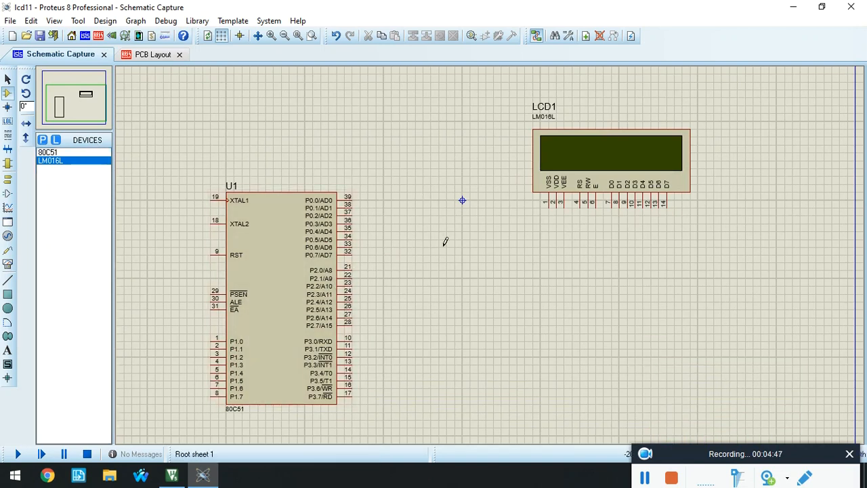
{"action": "mouse_move", "coordinate": [353, 269]}
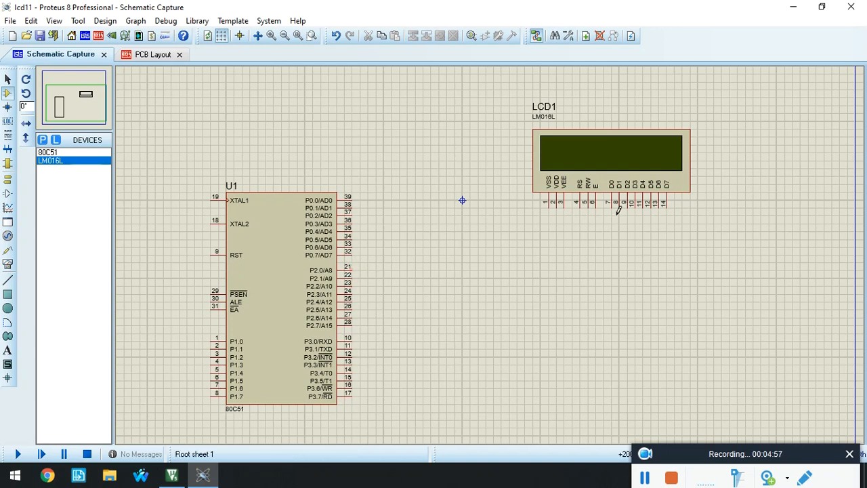
{"action": "mouse_move", "coordinate": [341, 271]}
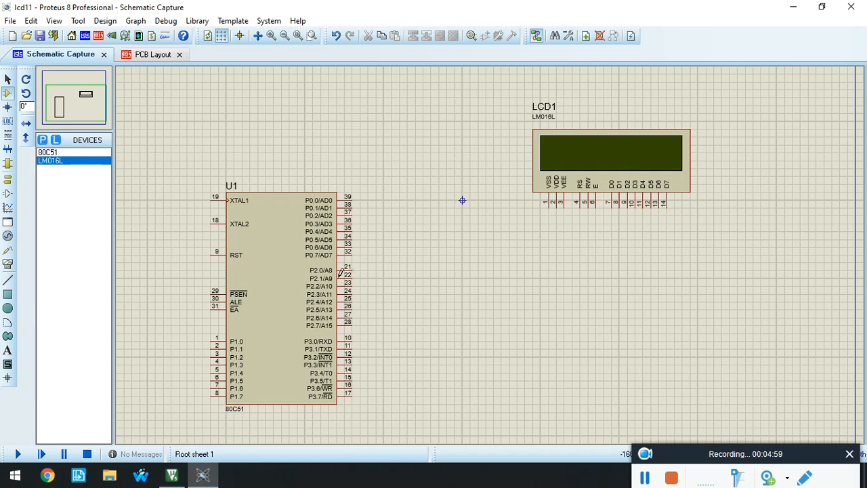
{"action": "mouse_move", "coordinate": [352, 268]}
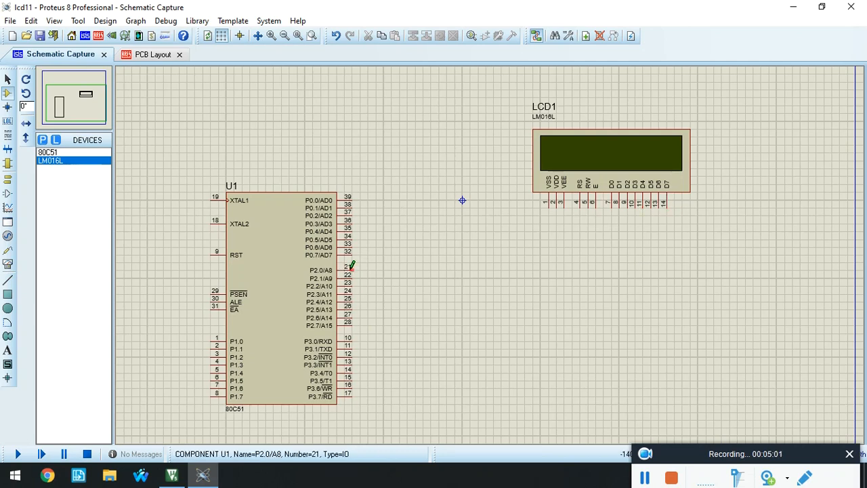
- Wire P2.0–P2.7 to LCD D0–D7 and P1.0–P1.2 to RS, RW and E
{"action": "left_click_drag", "start_coordinate": [351, 270], "coordinate": [518, 256]}
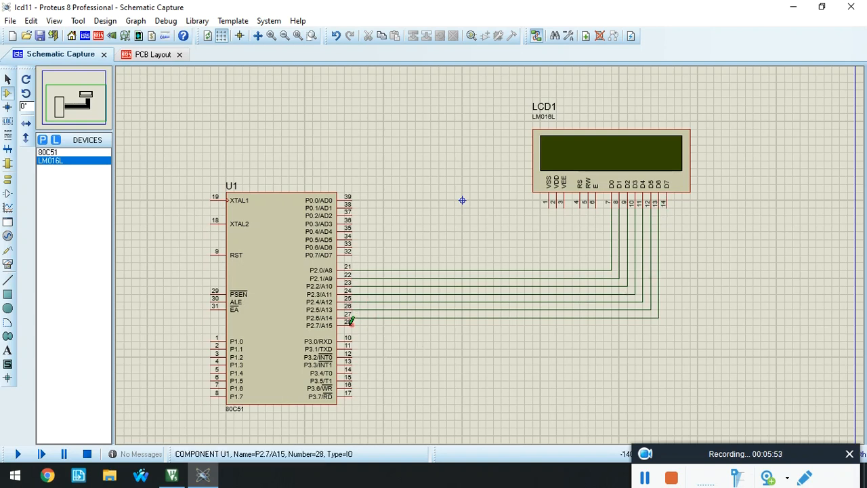
{"action": "left_click_drag", "start_coordinate": [353, 325], "coordinate": [662, 204]}
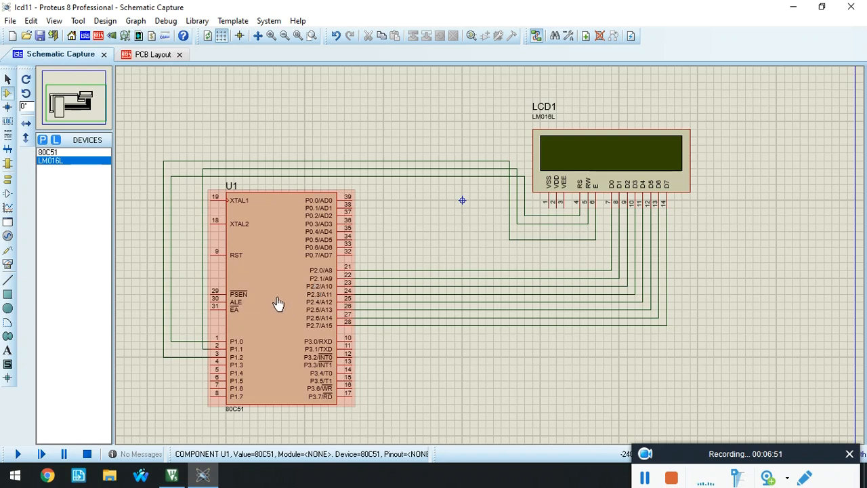
- Set U1's clock frequency to 11.0592MHz and browse for its program file
{"action": "double_click", "coordinate": [268, 301]}
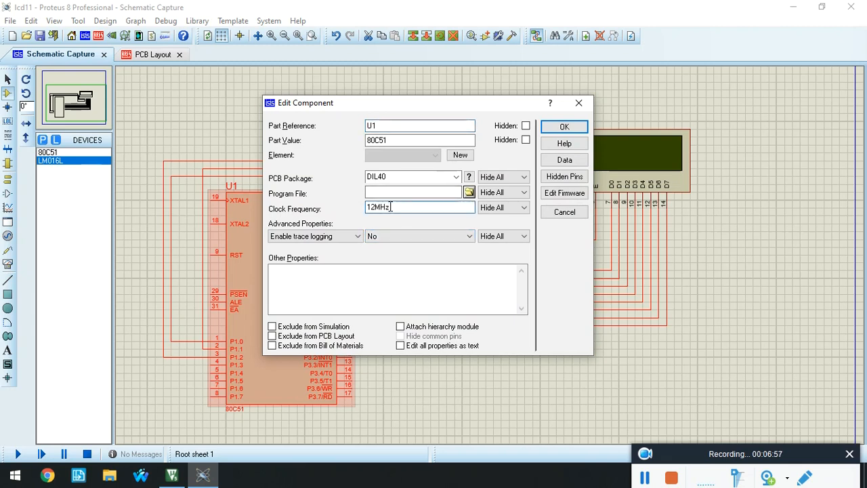
{"action": "type", "text": "1MHz"}
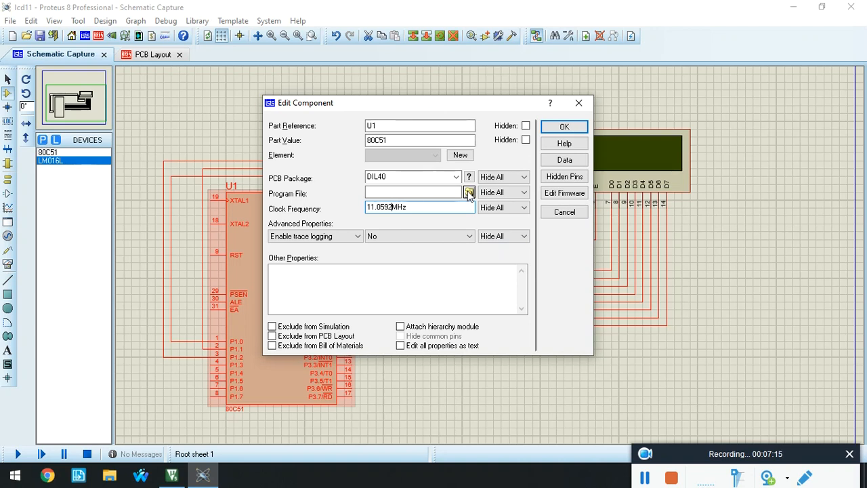
{"action": "left_click", "coordinate": [469, 192]}
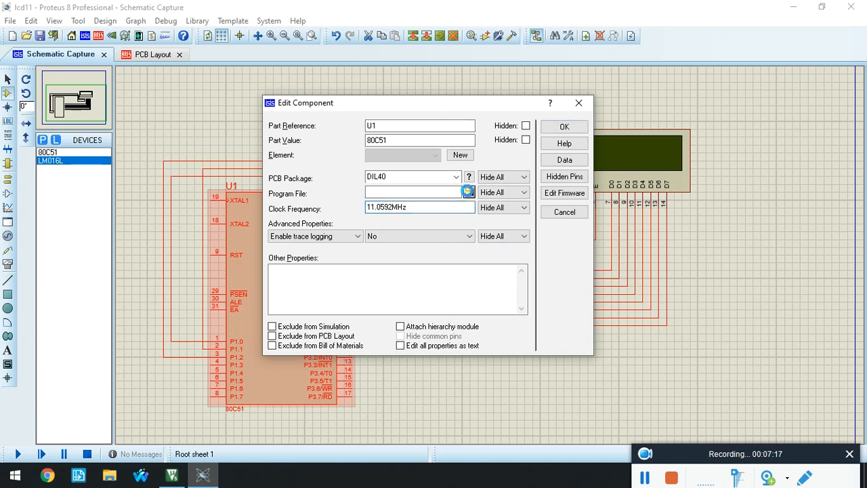
{"action": "left_click", "coordinate": [468, 193]}
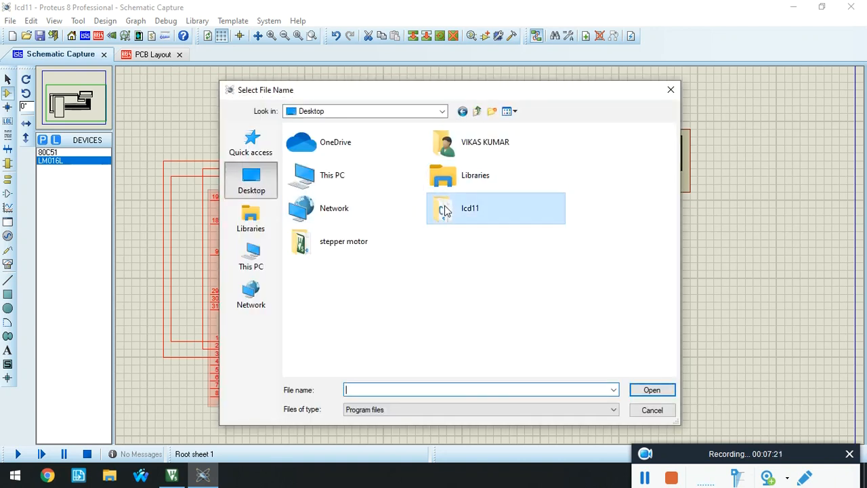
- Load lcd11\Objects\lcd11.hex as U1's program and confirm the properties
{"action": "double_click", "coordinate": [444, 209]}
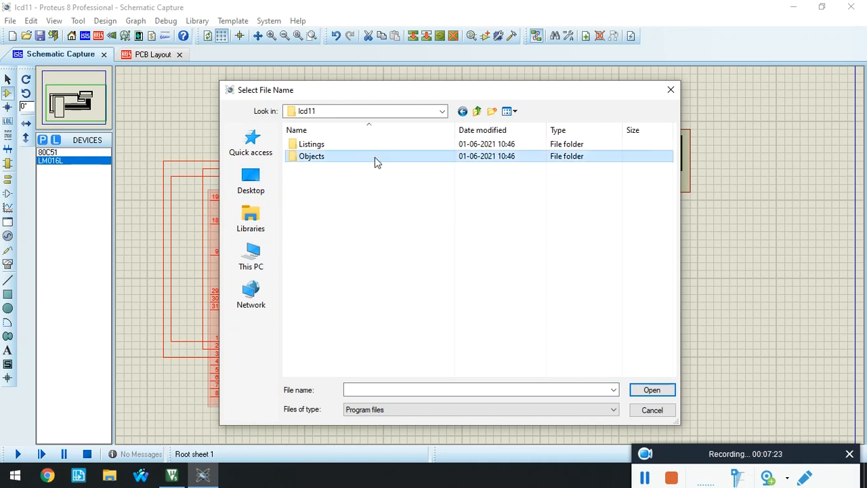
{"action": "double_click", "coordinate": [312, 156]}
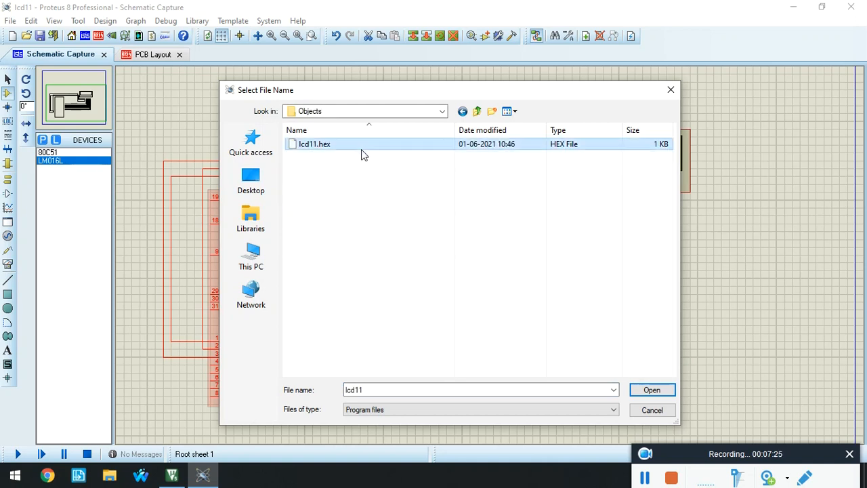
{"action": "left_click", "coordinate": [652, 390]}
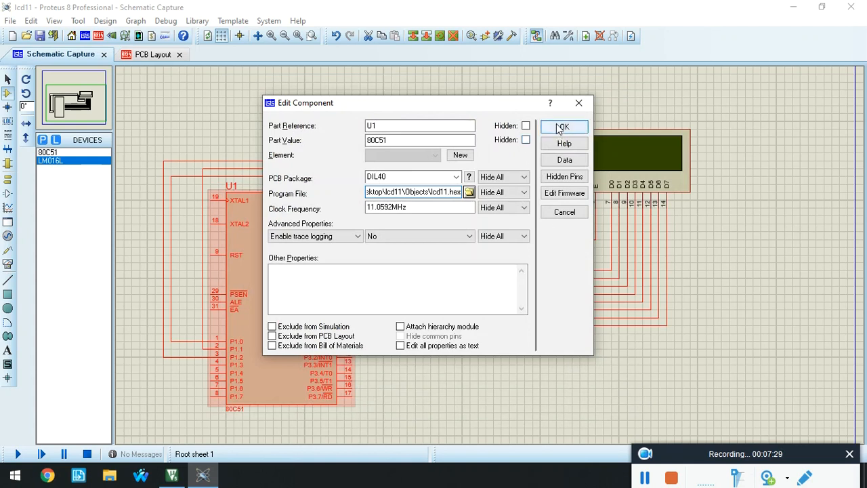
{"action": "left_click", "coordinate": [563, 128]}
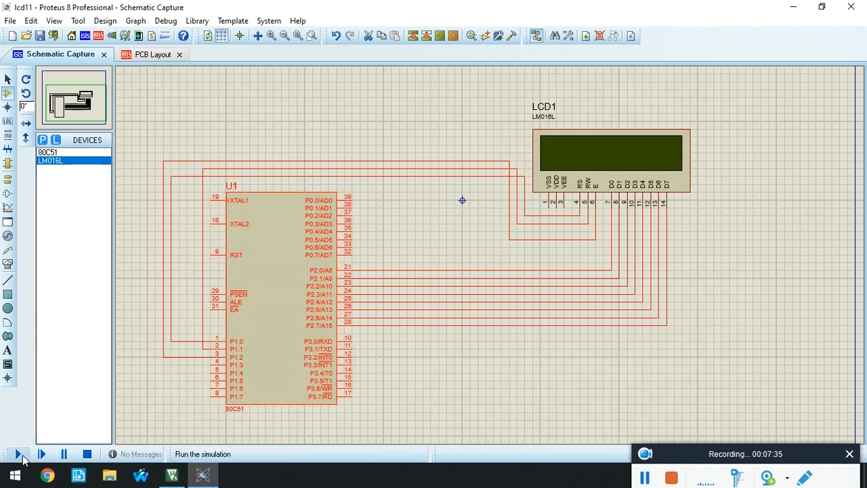
{"action": "left_click", "coordinate": [12, 455]}
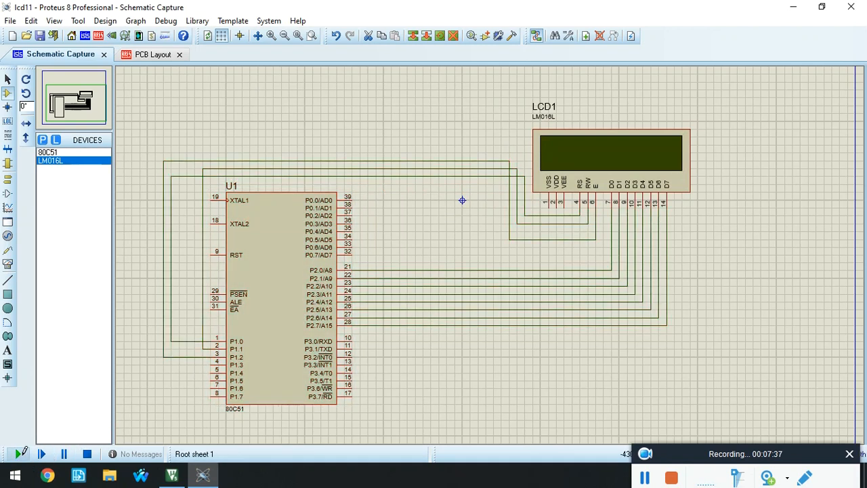
{"action": "left_click", "coordinate": [8, 452]}
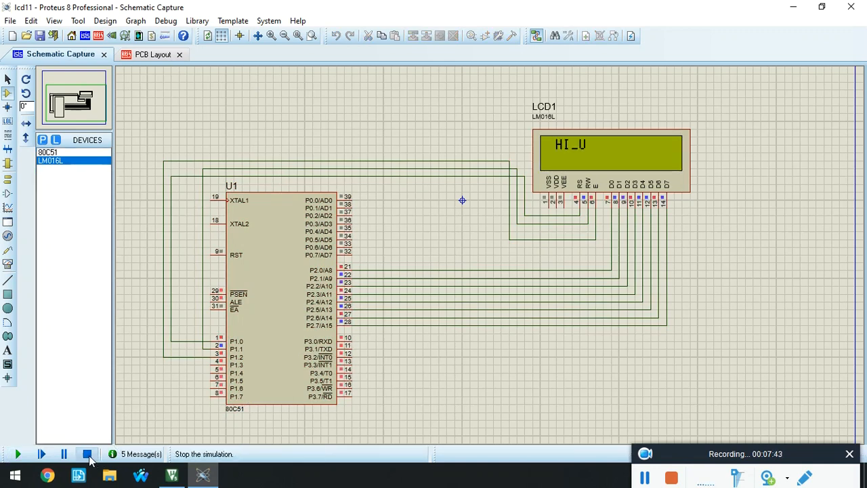
{"action": "left_click", "coordinate": [87, 453]}
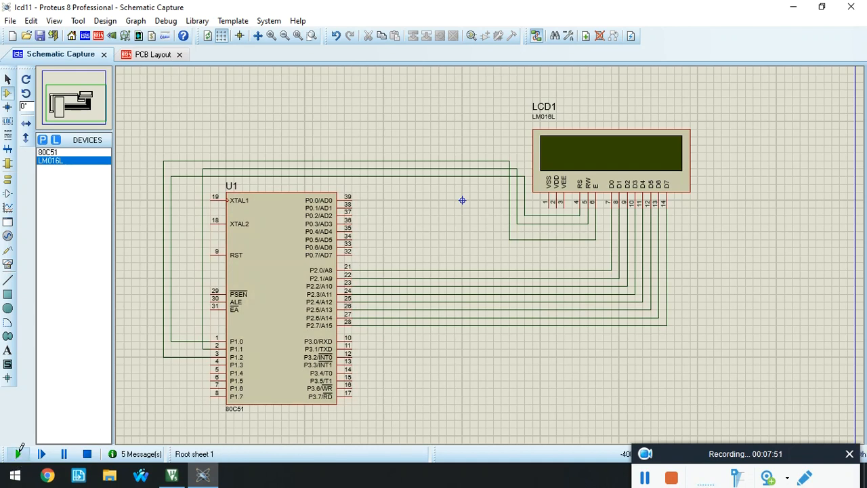
{"action": "left_click", "coordinate": [16, 452]}
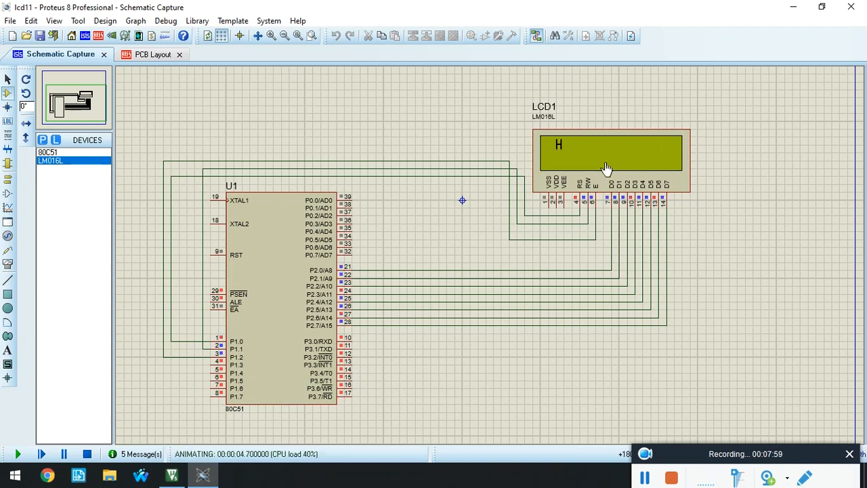
{"action": "mouse_move", "coordinate": [336, 292]}
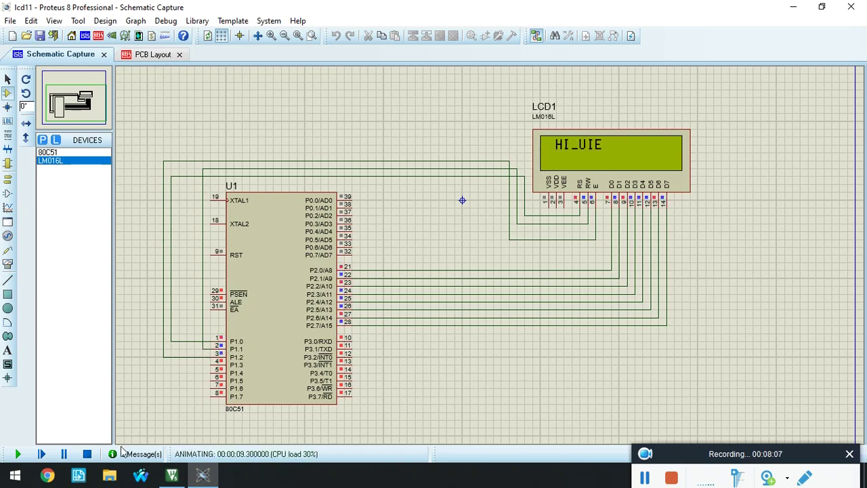
{"action": "left_click", "coordinate": [87, 453]}
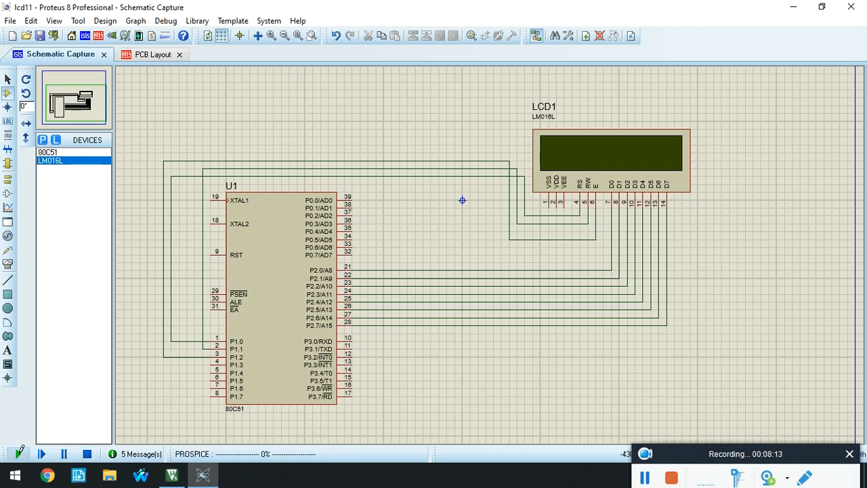
{"action": "left_click", "coordinate": [19, 452]}
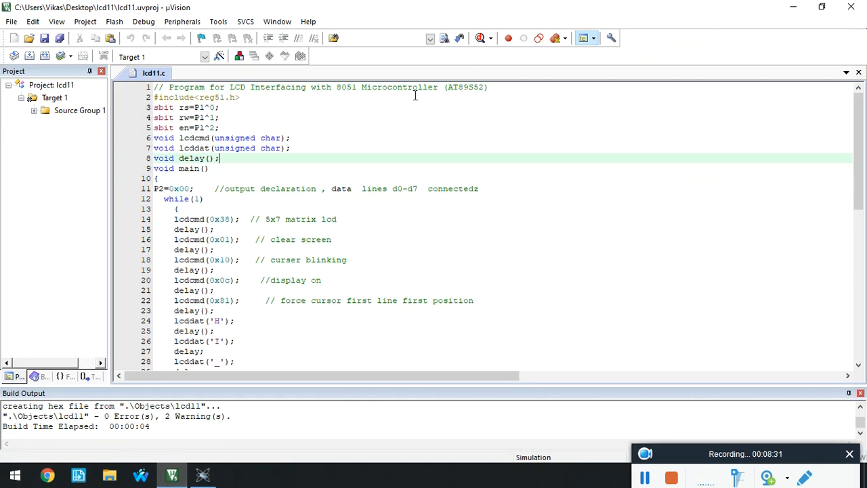
{"action": "mouse_move", "coordinate": [239, 108]}
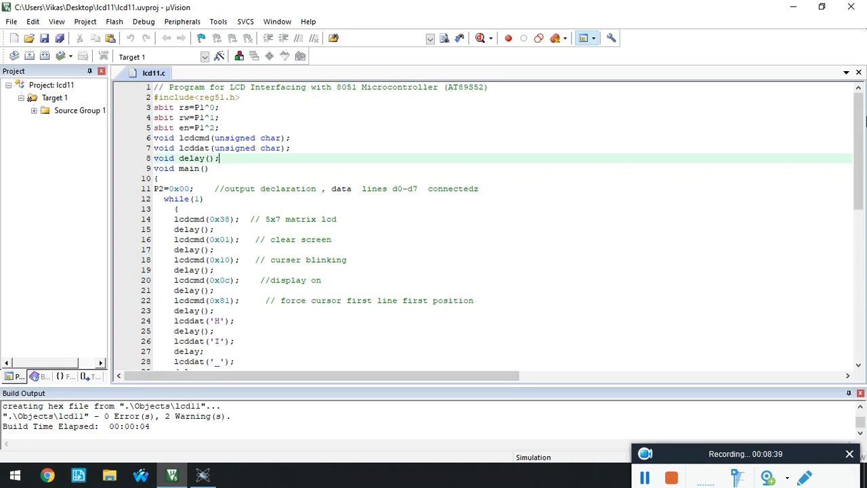
- Scroll lcd11.c down to the lcdcmd, lcddat and delay functions at its end
{"action": "scroll", "scroll_direction": "down", "scroll_amount": 3}
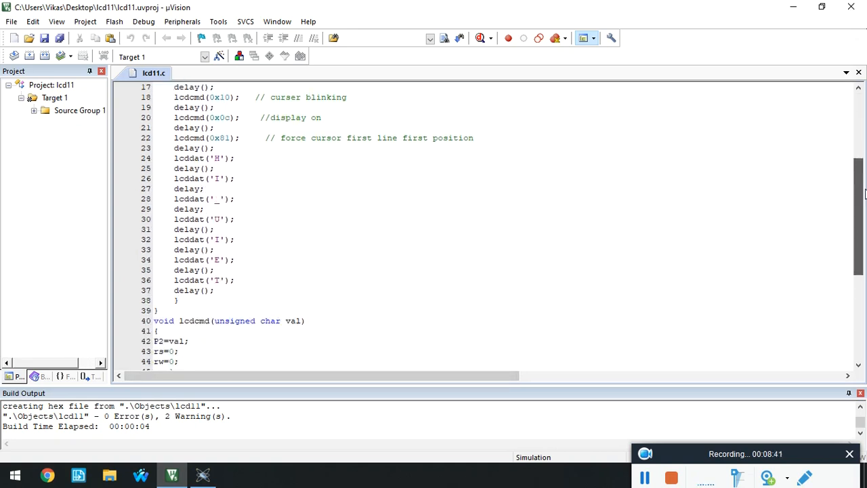
{"action": "scroll", "scroll_direction": "down", "scroll_amount": 3}
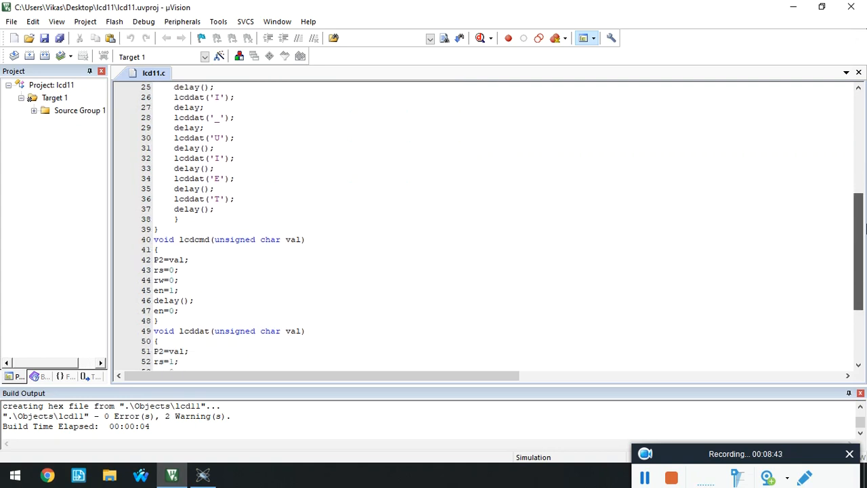
{"action": "mouse_move", "coordinate": [353, 176]}
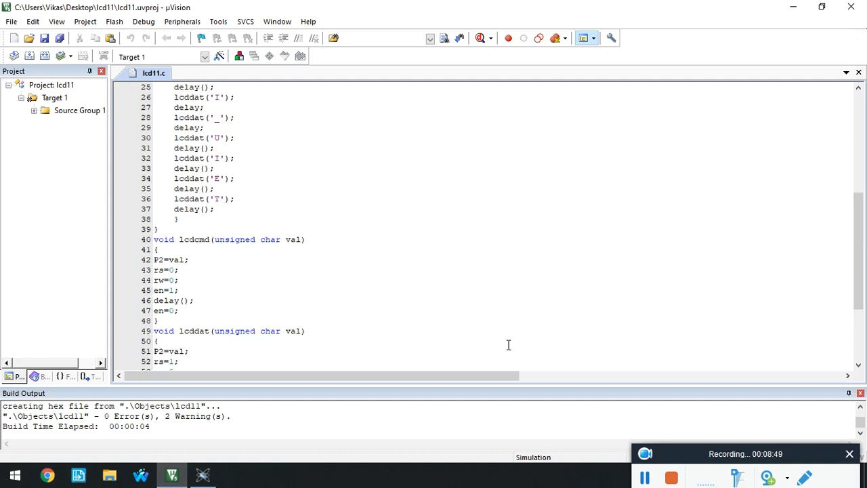
{"action": "mouse_move", "coordinate": [860, 260]}
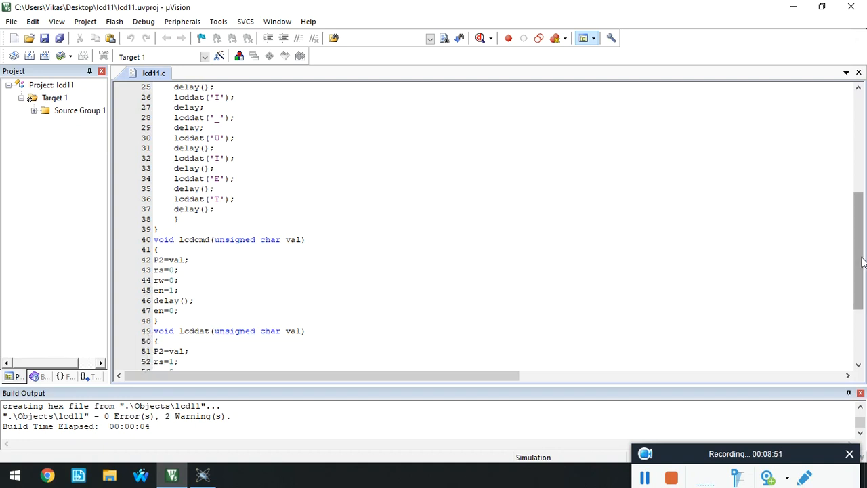
{"action": "scroll", "scroll_direction": "down", "scroll_amount": 3}
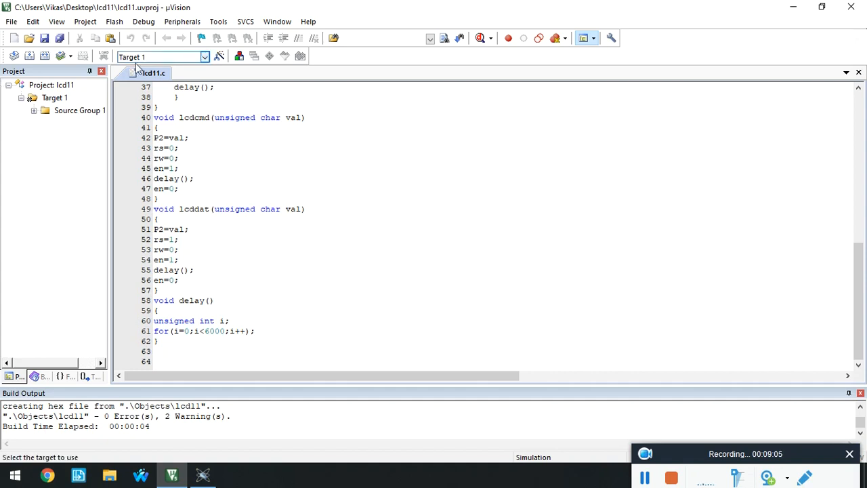
- Verify Create HEX File in Options for Target, rebuild via Project > Build Target, and return to Proteus
{"action": "left_click", "coordinate": [52, 111]}
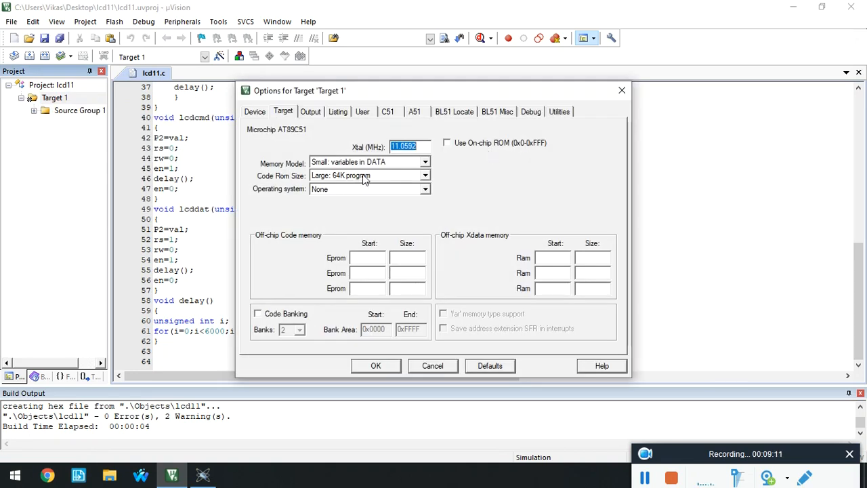
{"action": "left_click", "coordinate": [310, 112]}
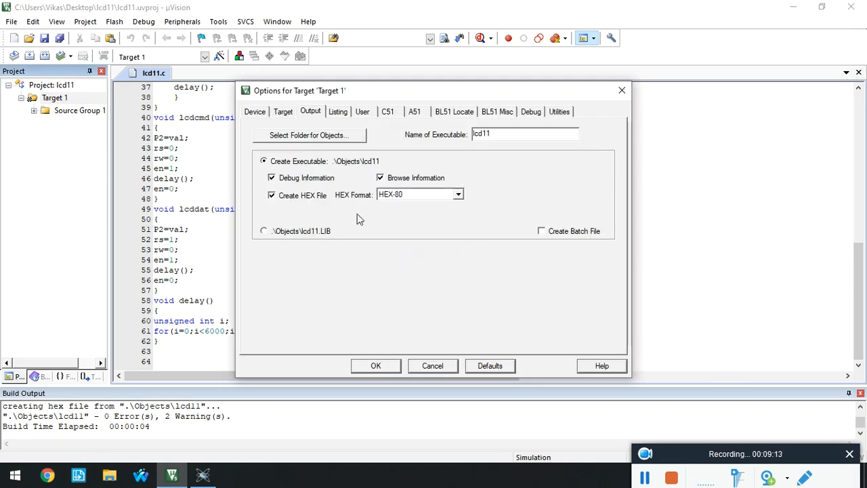
{"action": "left_click", "coordinate": [377, 365]}
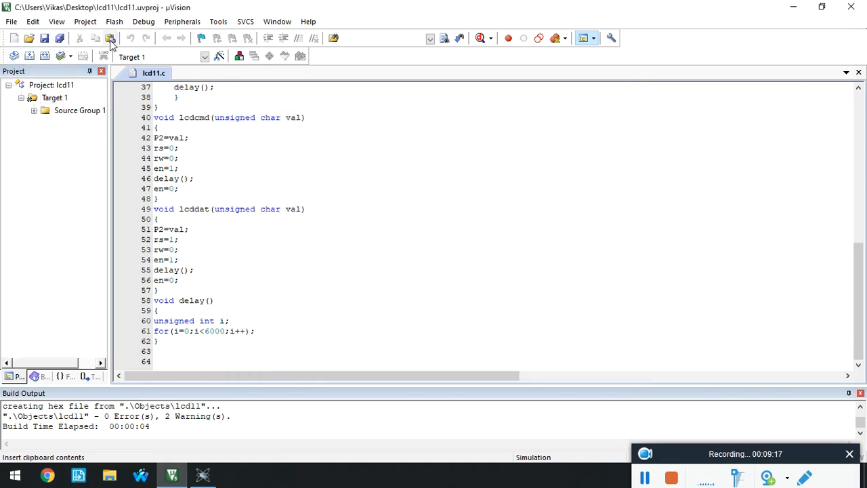
{"action": "left_click", "coordinate": [111, 22]}
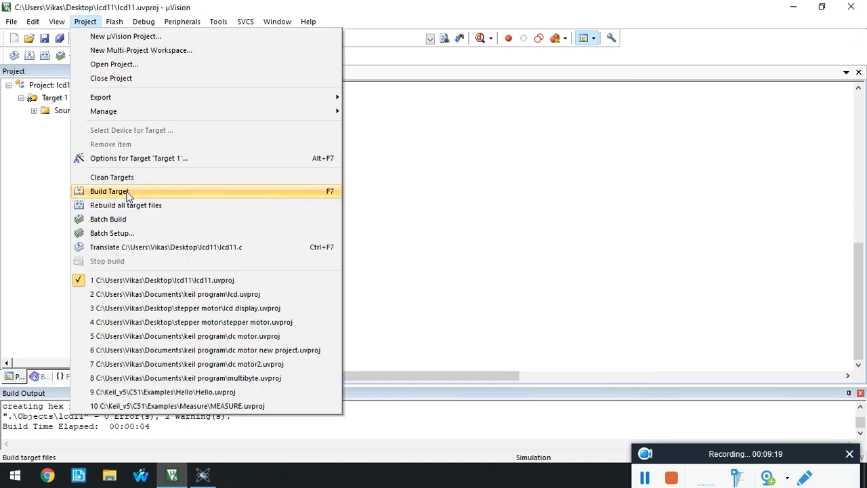
{"action": "mouse_move", "coordinate": [553, 251]}
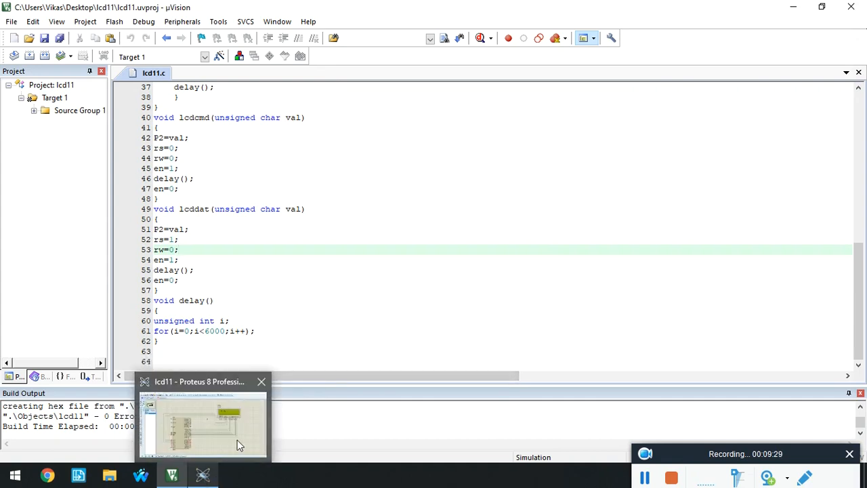
{"action": "left_click", "coordinate": [203, 423]}
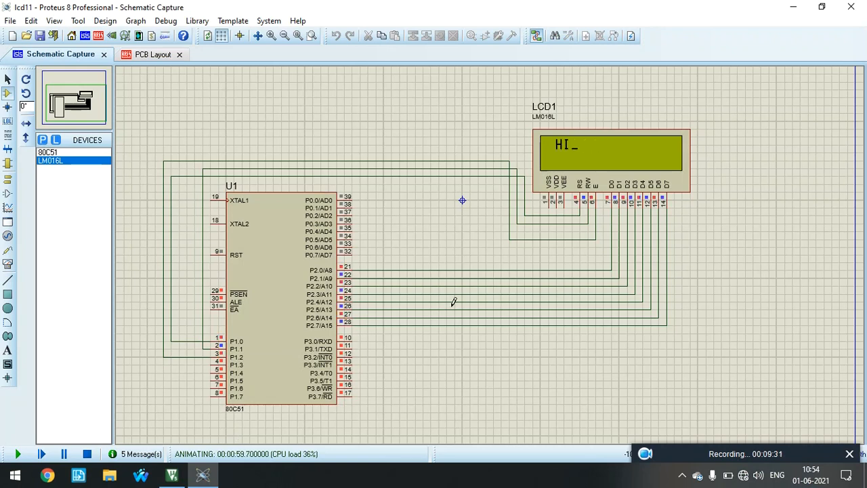